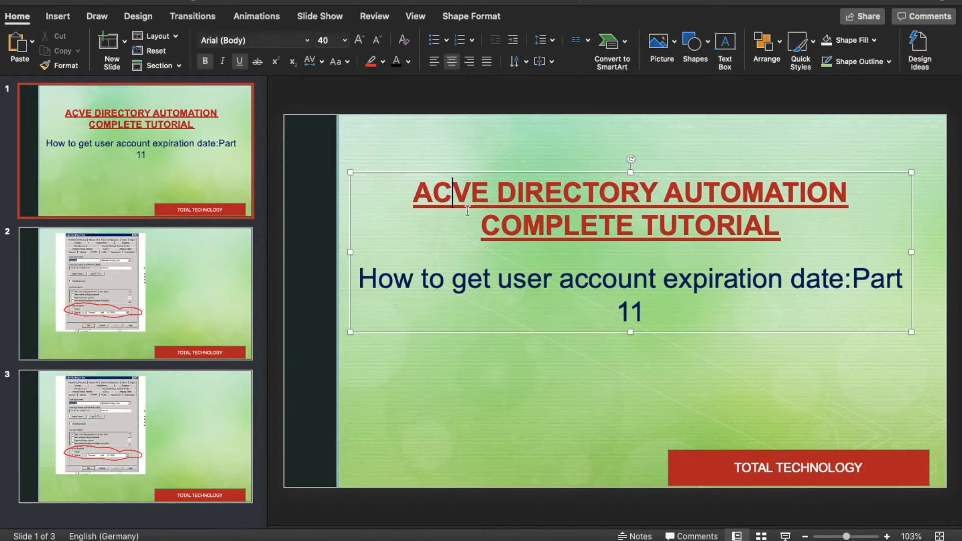
# Fix the heading to read ACTIVE DIRECTORY AUTOMATION COMPLETE TUTORIAL and show slide 2's expiry screenshot.
pyautogui.write('TI')
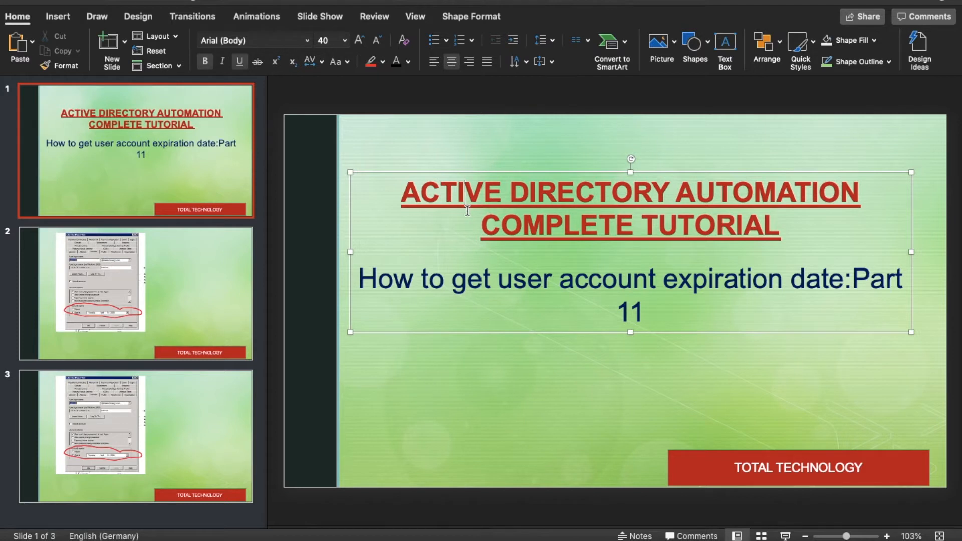
pyautogui.click(464, 192)
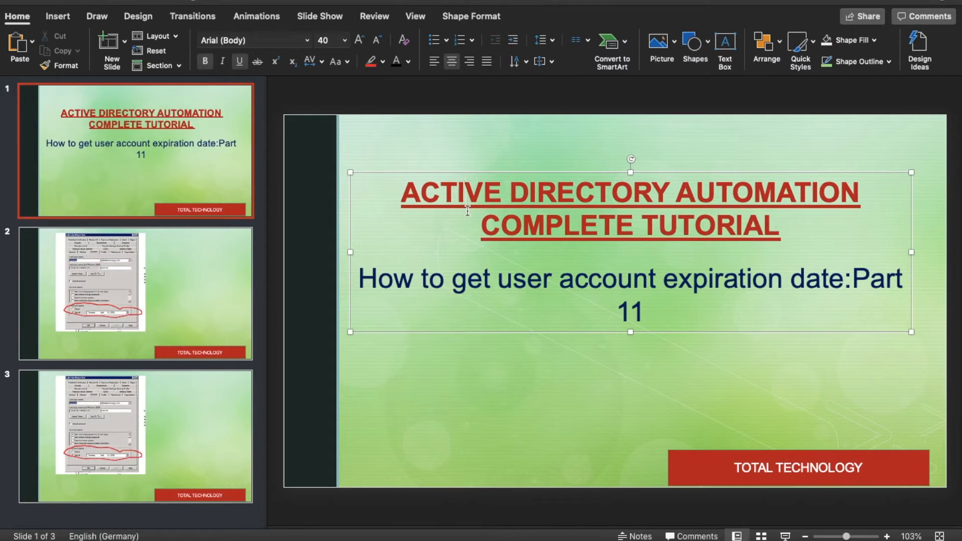
pyautogui.click(465, 191)
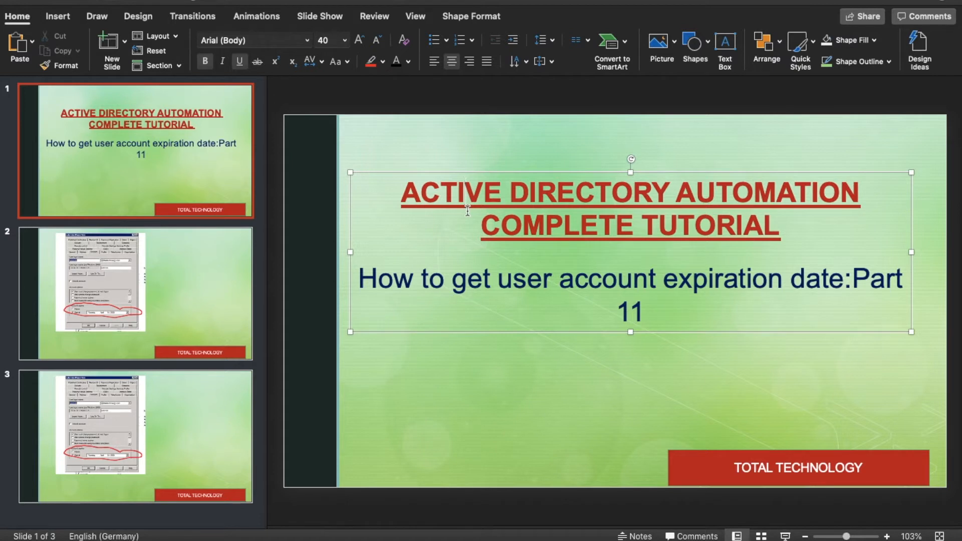
pyautogui.click(464, 193)
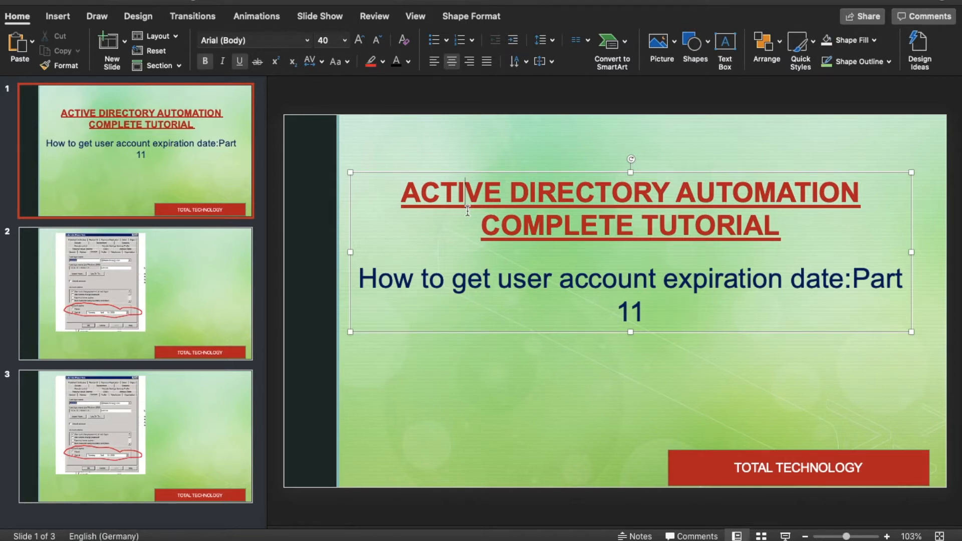
pyautogui.click(465, 192)
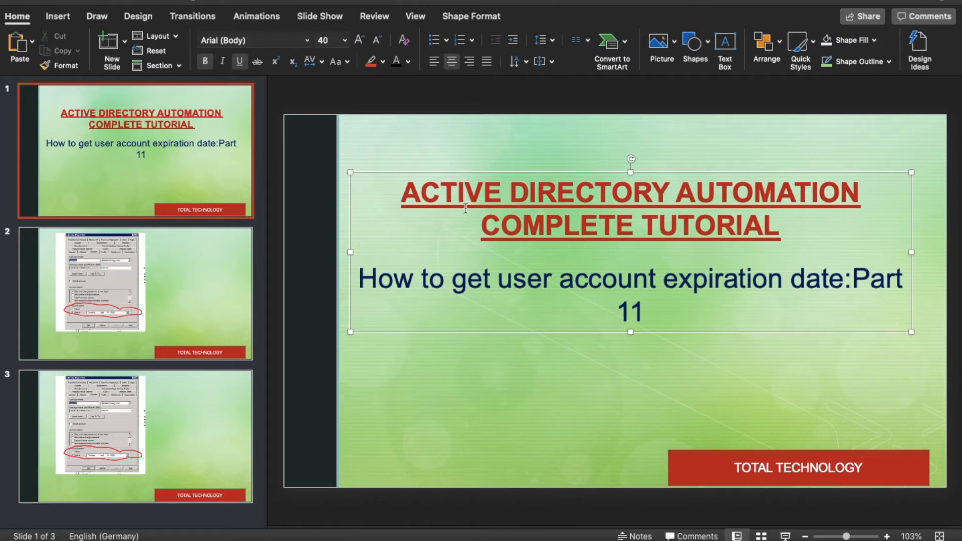
pyautogui.click(136, 293)
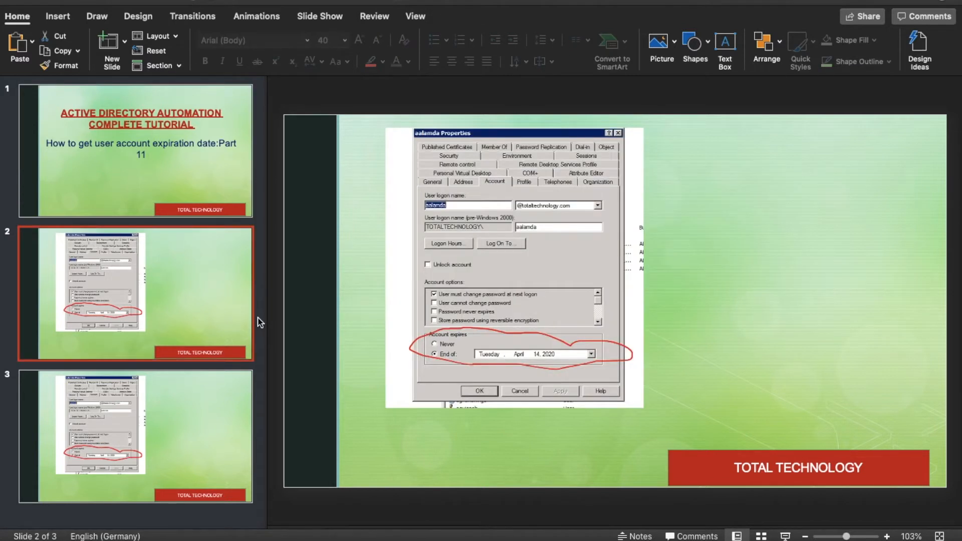
pyautogui.click(319, 16)
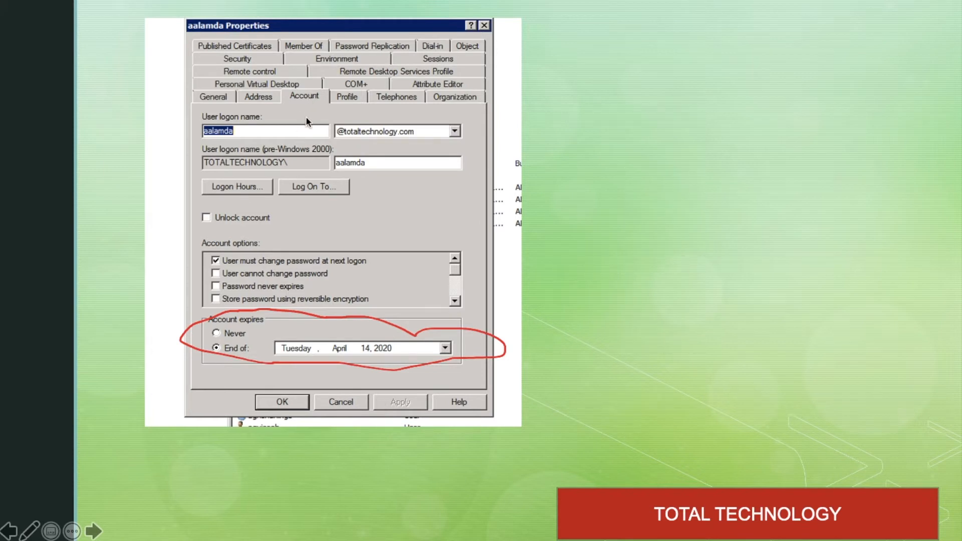
pyautogui.moveTo(258, 361)
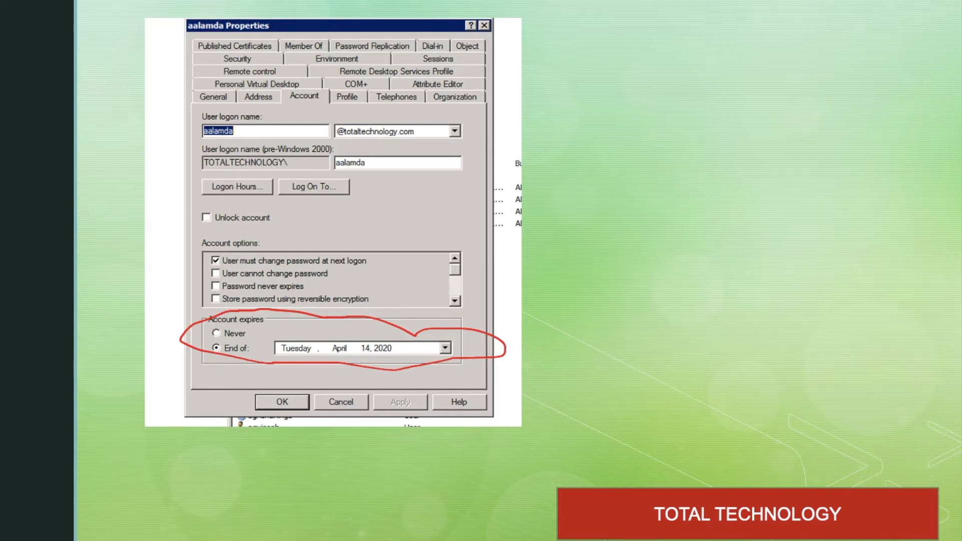
pyautogui.press('Escape')
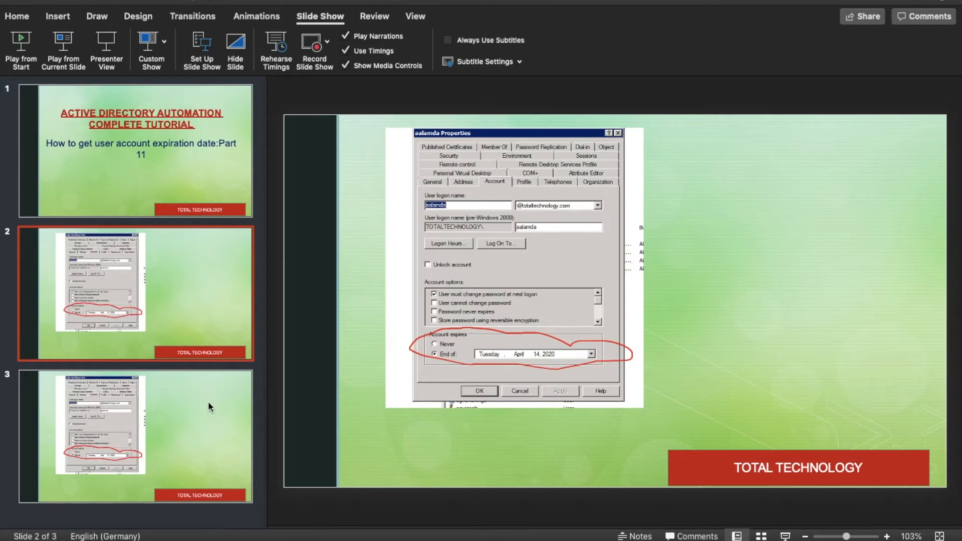
pyautogui.moveTo(208, 419)
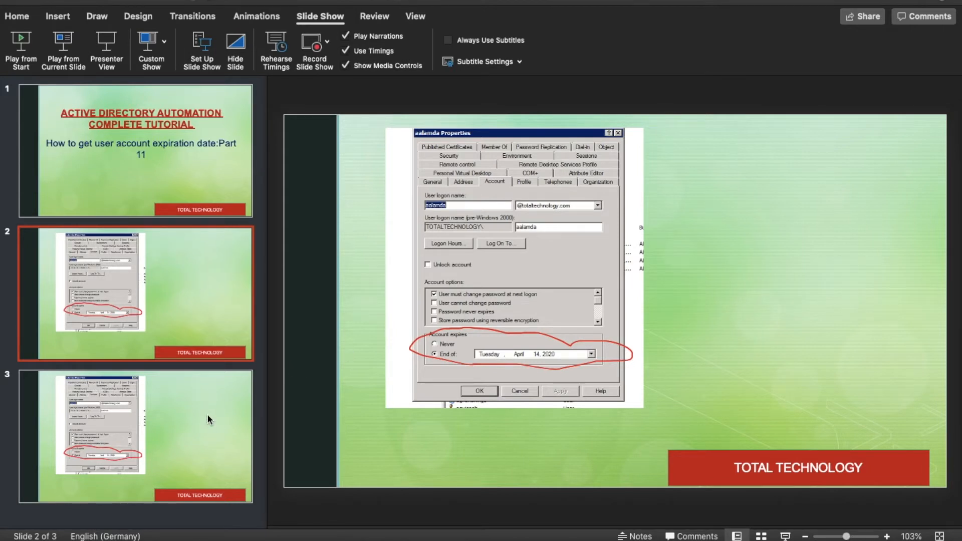
pyautogui.moveTo(518, 368)
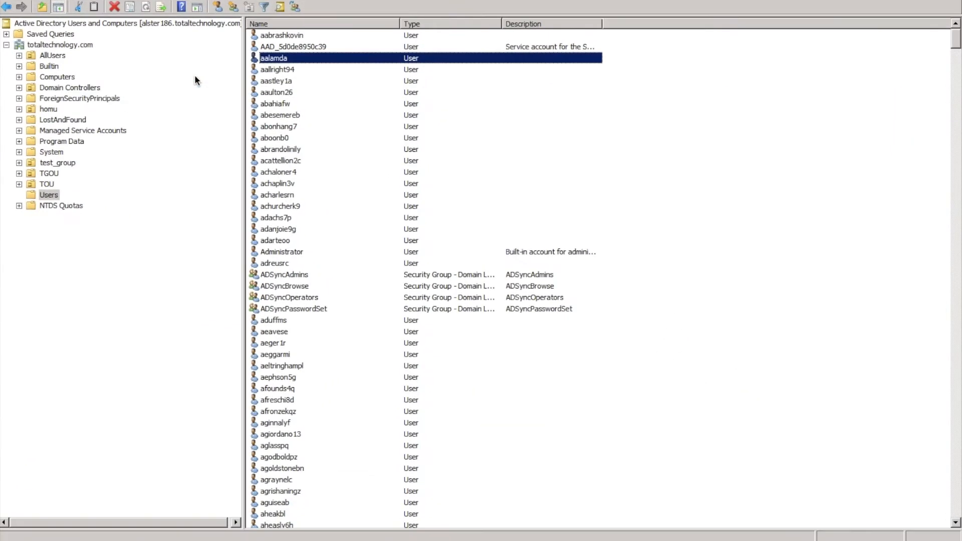
pyautogui.moveTo(262, 38)
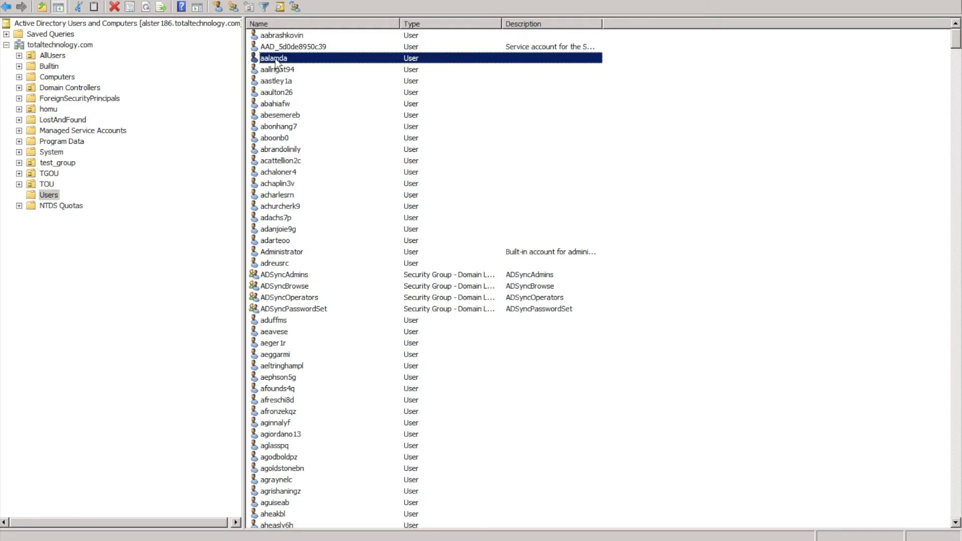
pyautogui.doubleClick(272, 59)
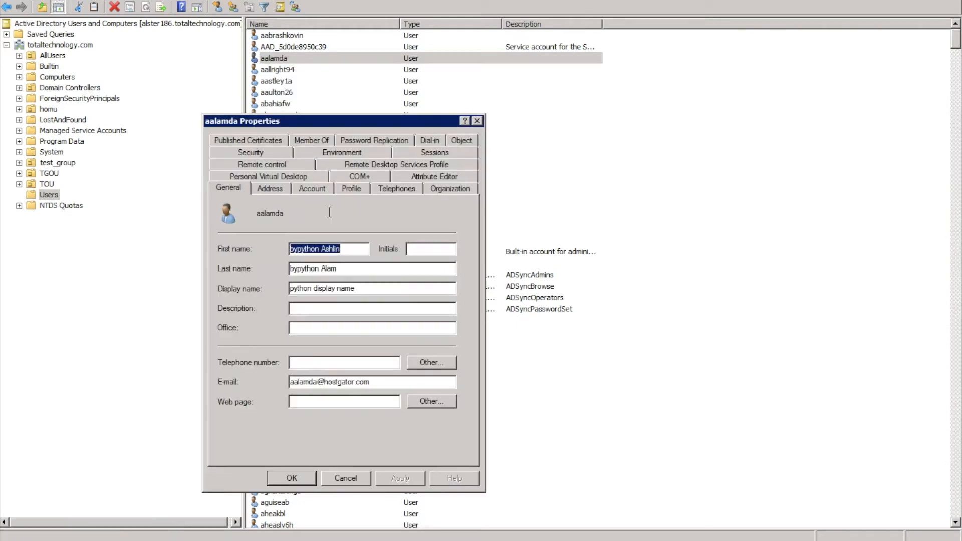
pyautogui.click(311, 189)
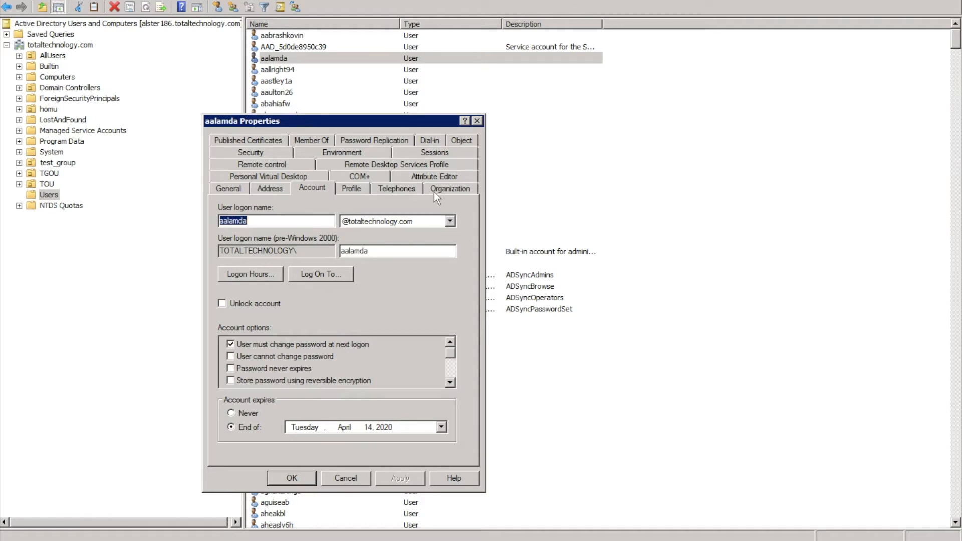
pyautogui.click(435, 188)
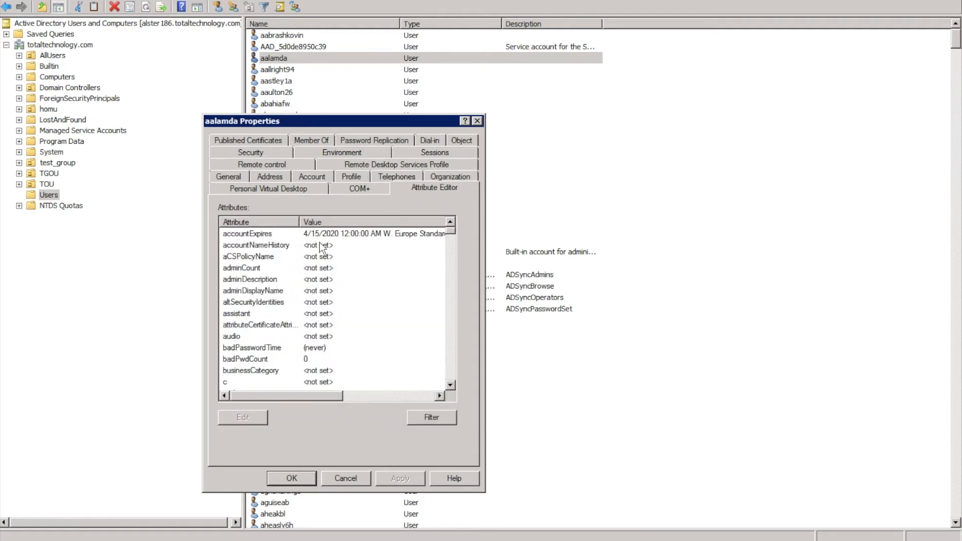
pyautogui.click(247, 233)
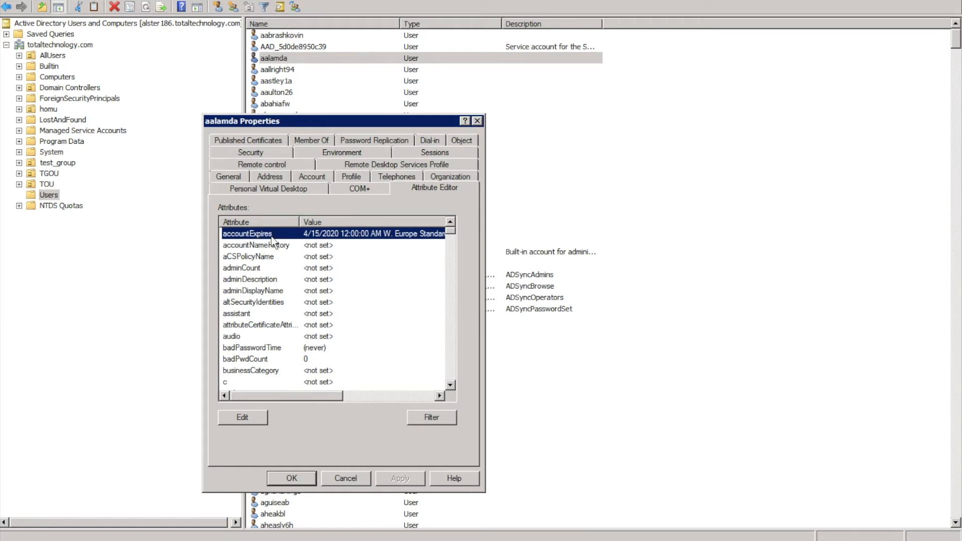
pyautogui.moveTo(175, 535)
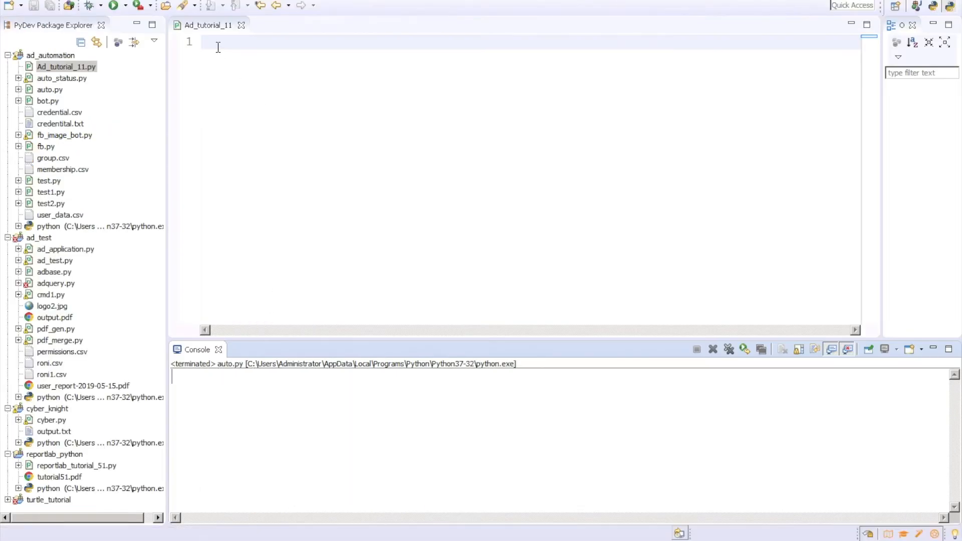
# Write the header comments '#tutorial 11' and '#get account expiration date from active directory'.
pyautogui.write('#')
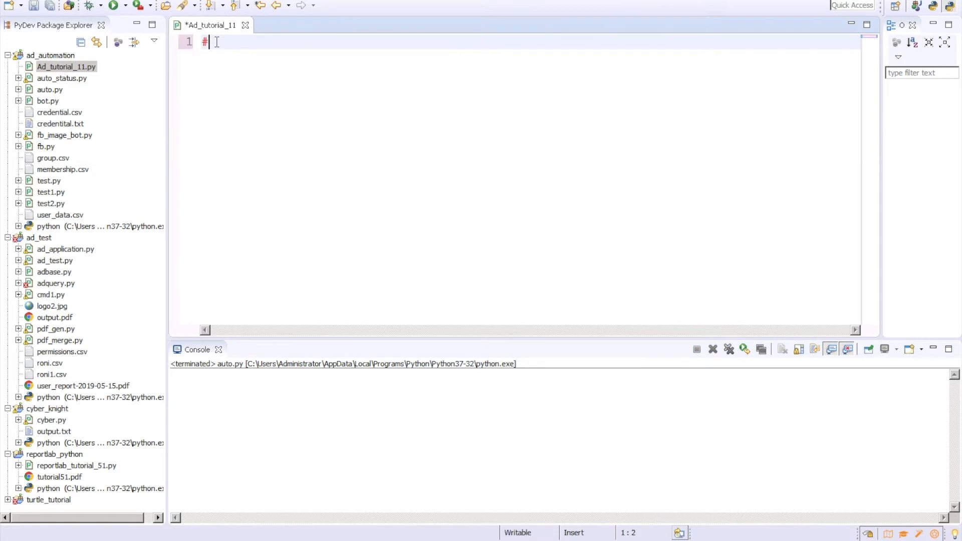
pyautogui.write('tutorial 11')
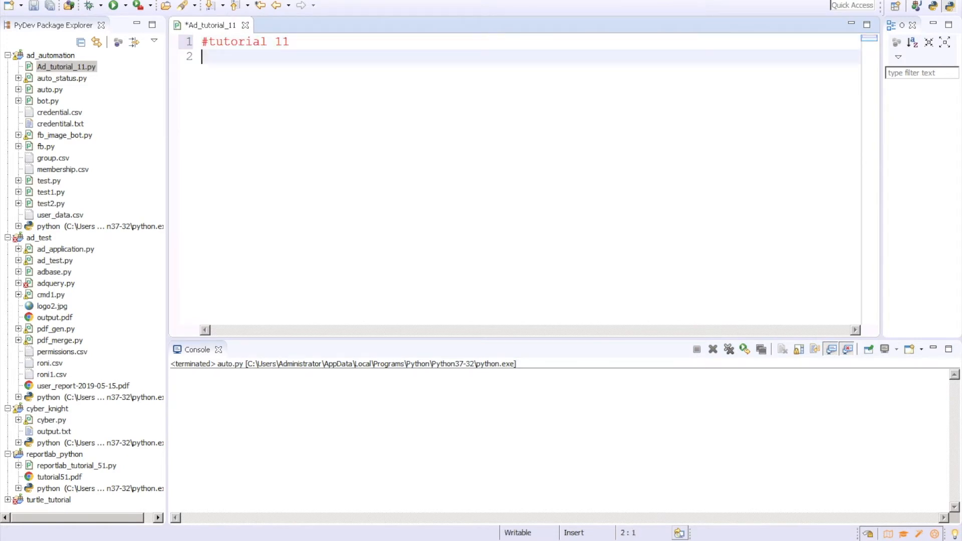
pyautogui.write('#get account expi')
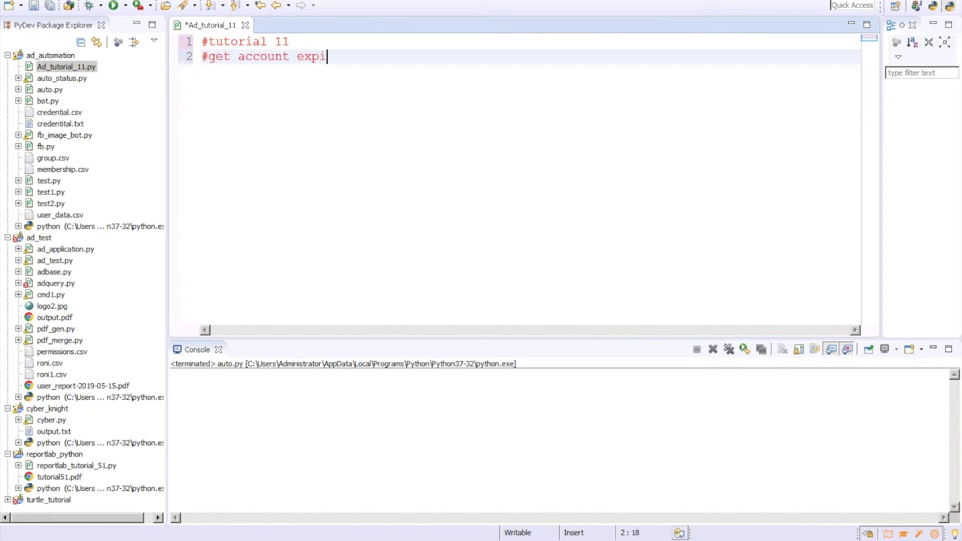
pyautogui.write('ration date')
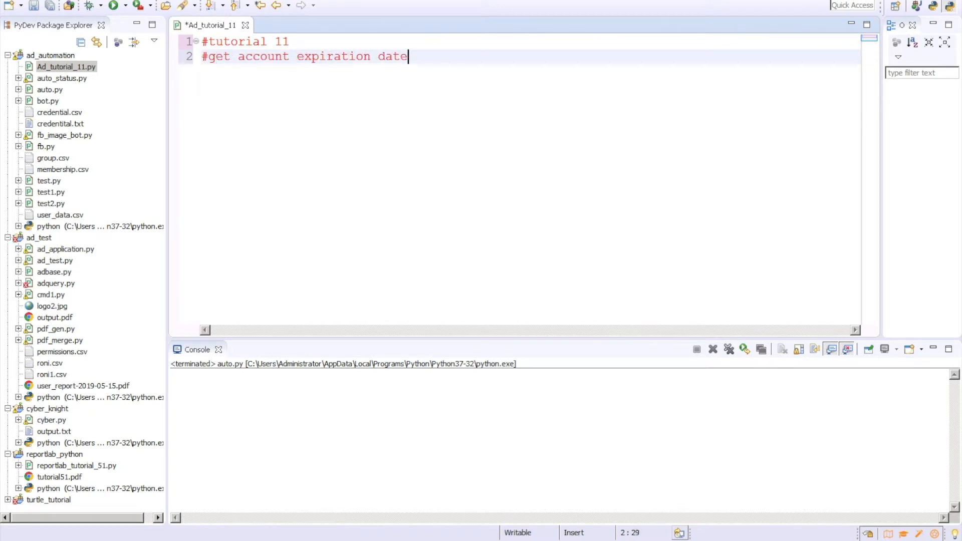
pyautogui.write('from a')
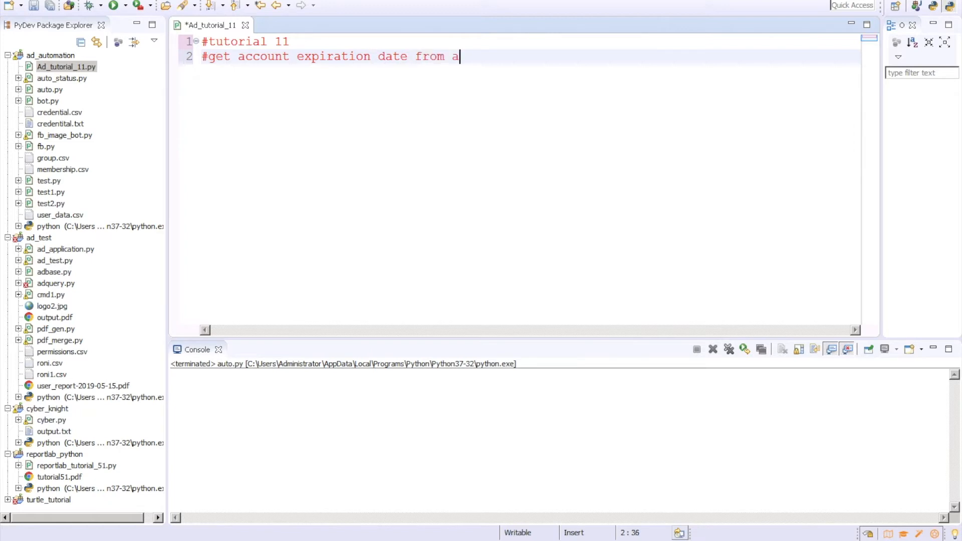
pyautogui.write('ctive directory')
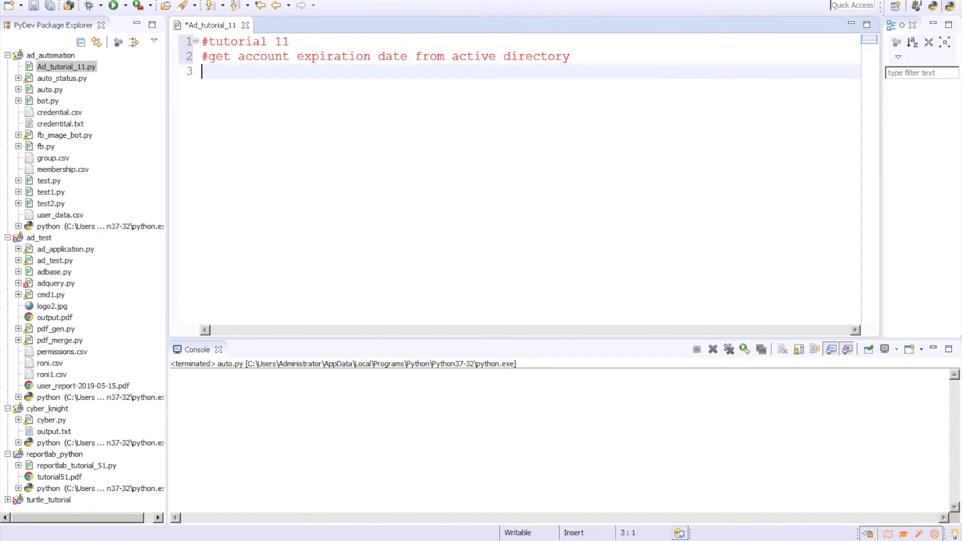
# Add the imports 'from pyad import *' and 'import datetime'.
pyautogui.write('from pyad')
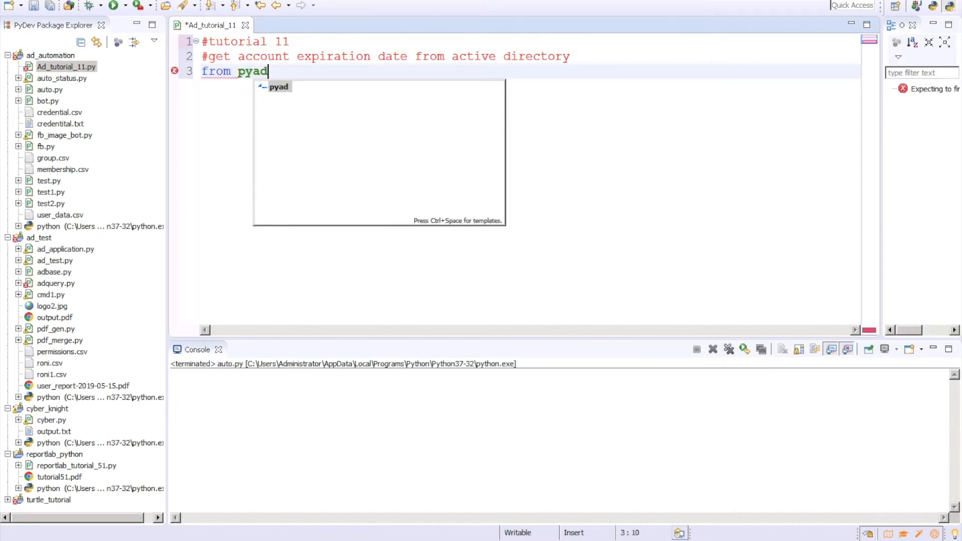
pyautogui.write('import *')
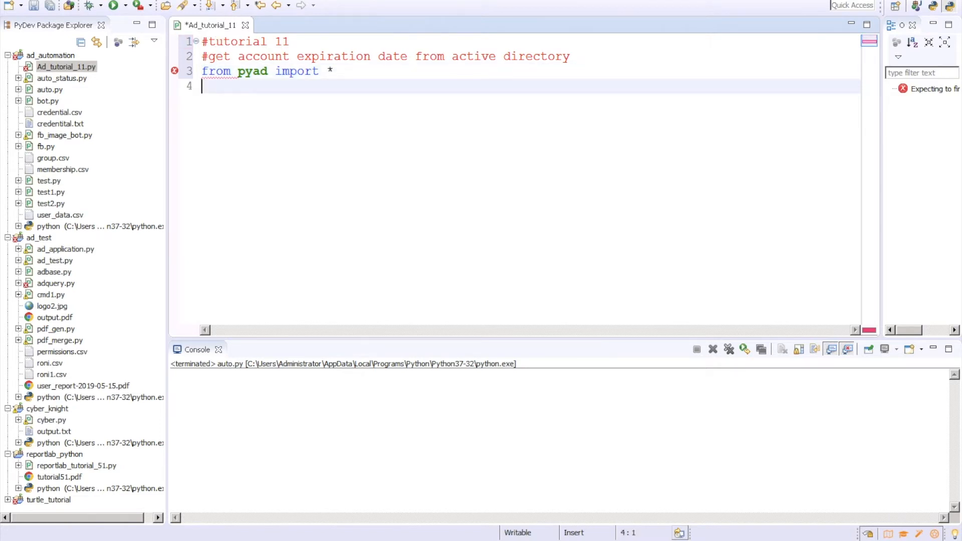
pyautogui.write('import dat')
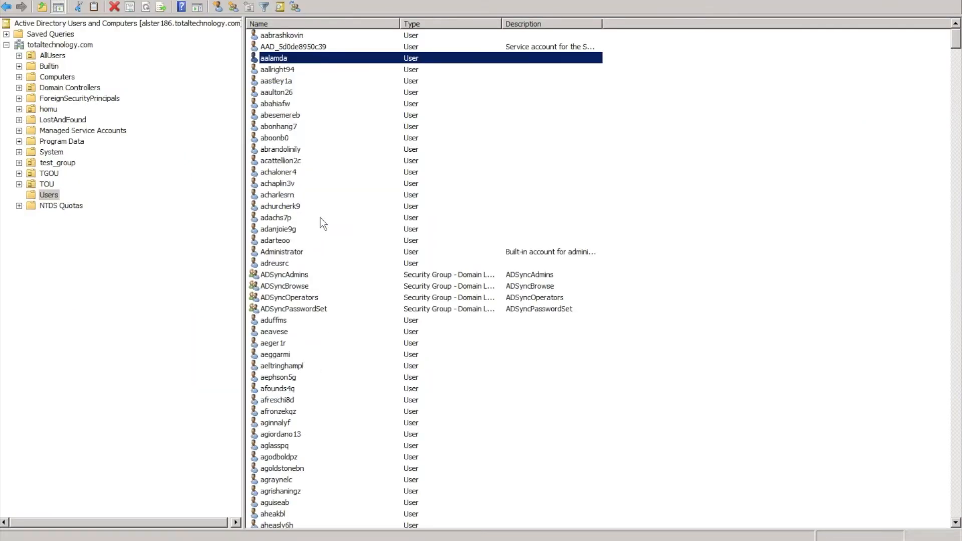
pyautogui.doubleClick(272, 58)
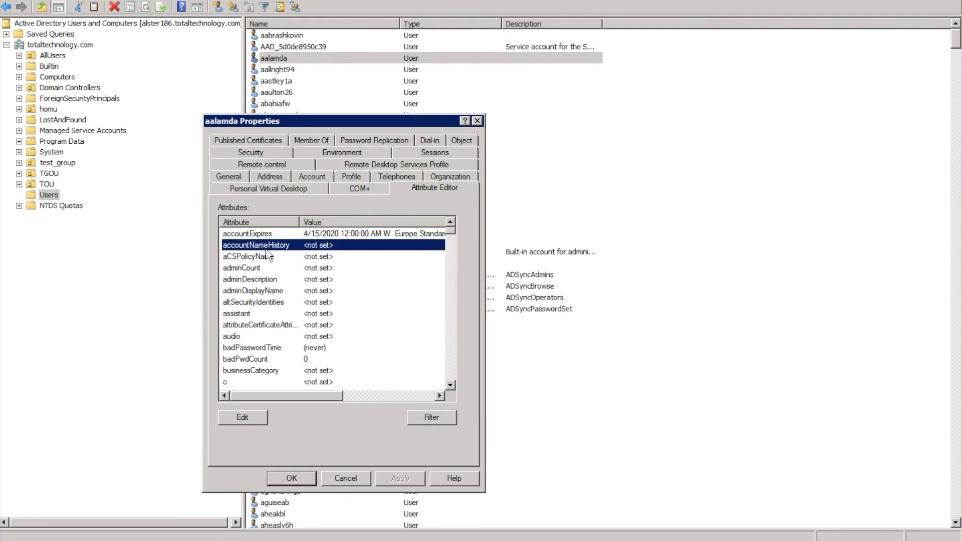
pyautogui.scroll(-3)
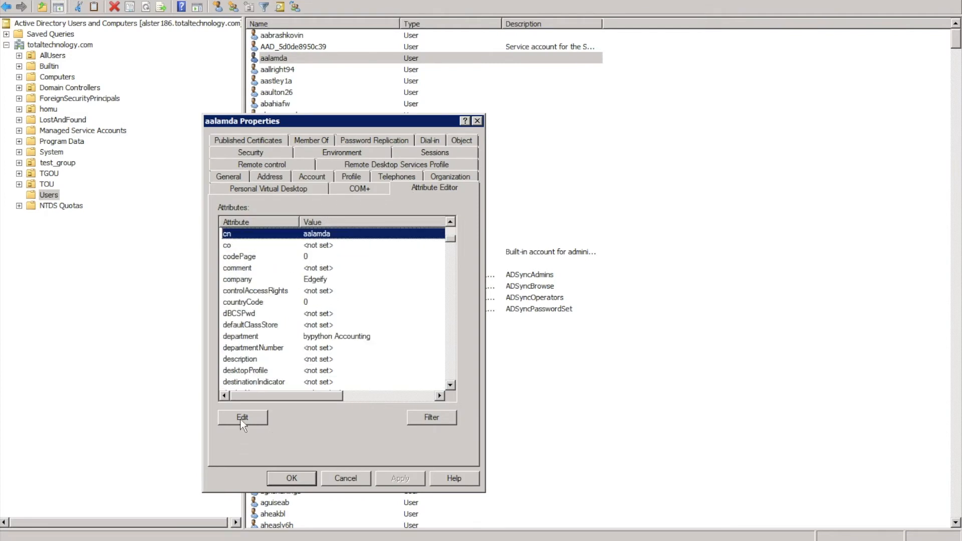
pyautogui.rightClick(228, 313)
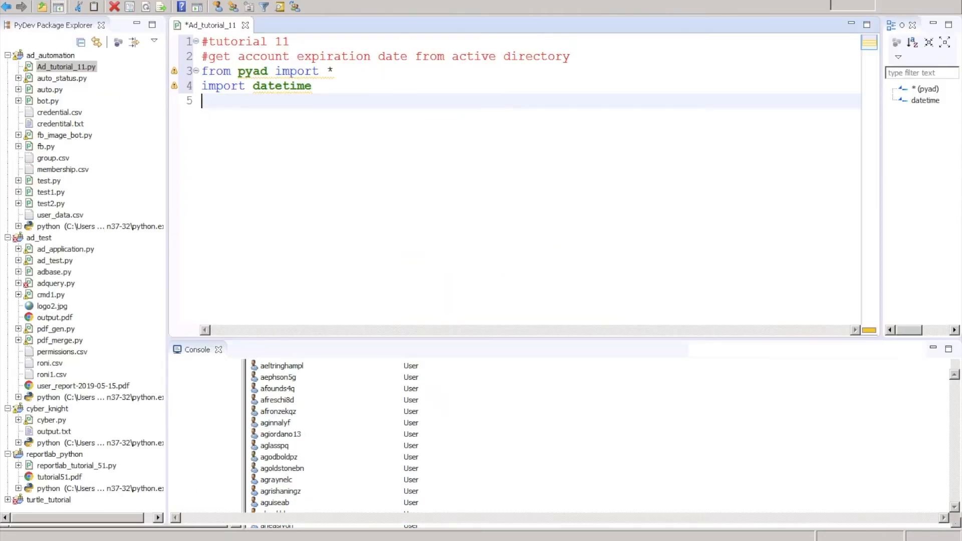
pyautogui.write('user')
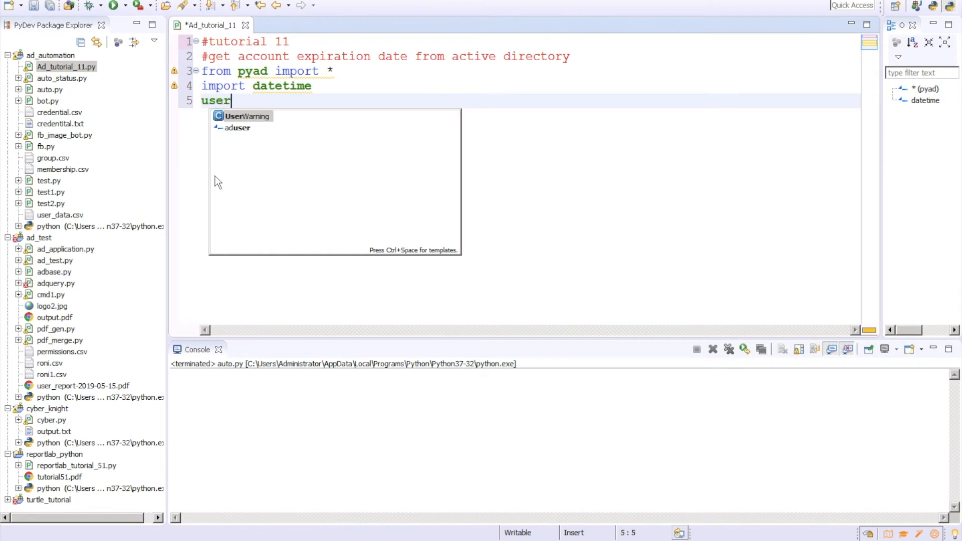
pyautogui.write('=py')
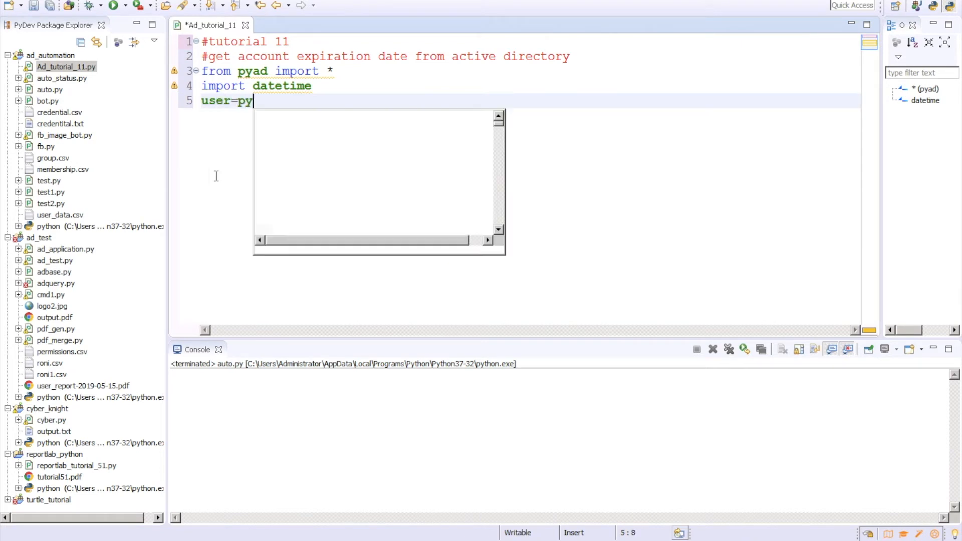
pyautogui.write('ad.')
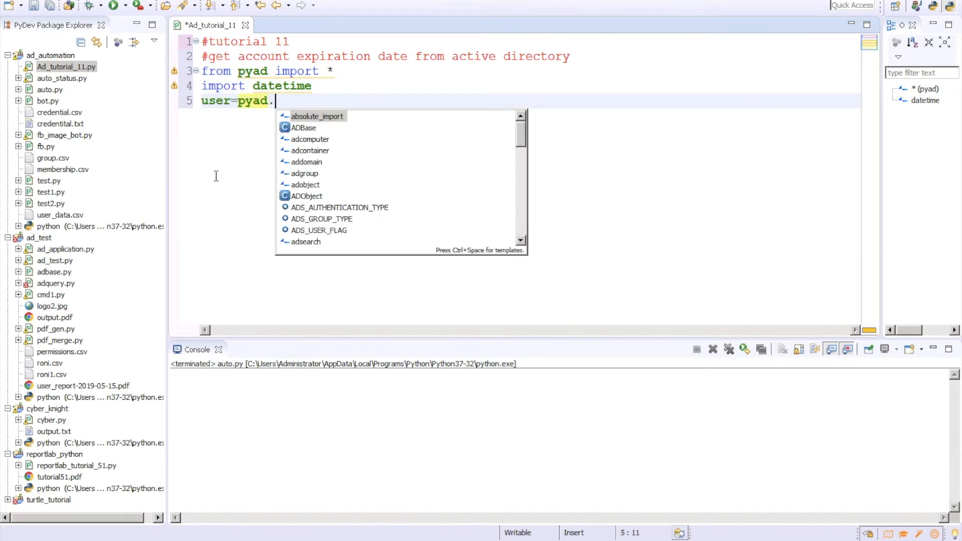
pyautogui.write('aduser')
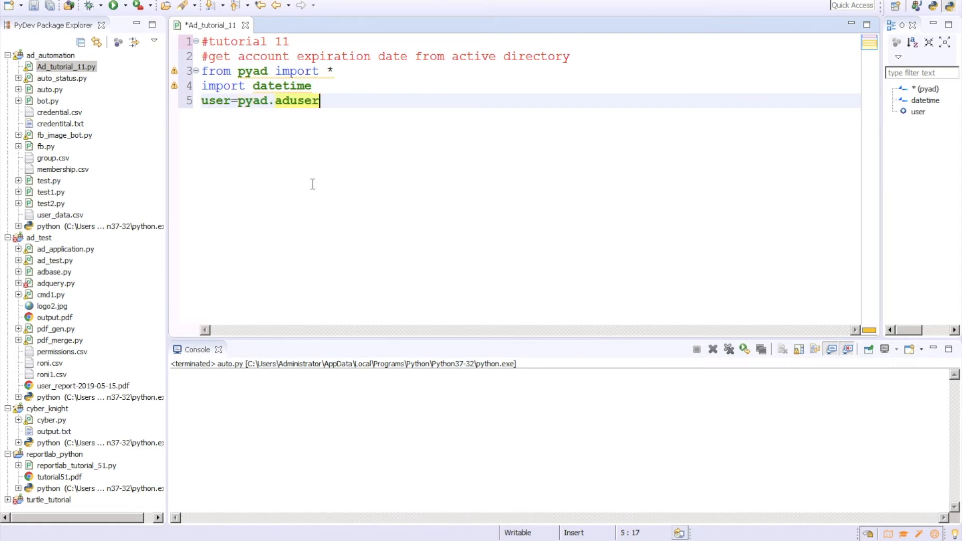
pyautogui.write('.ADUser')
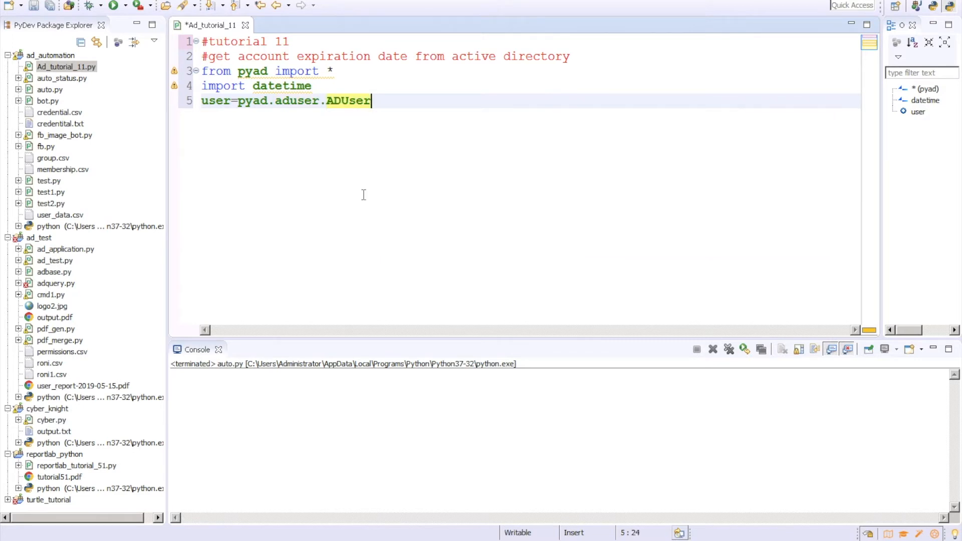
pyautogui.write('.')
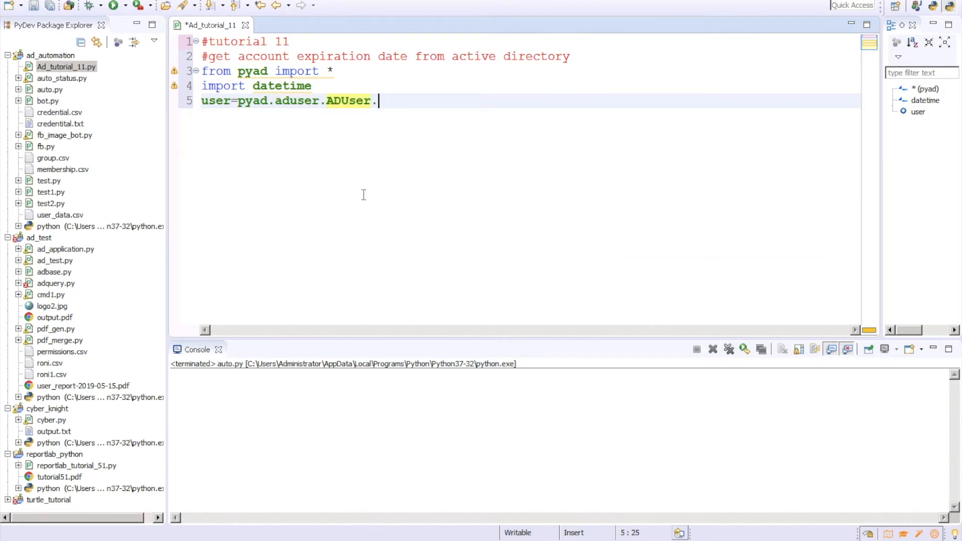
pyautogui.write('F')
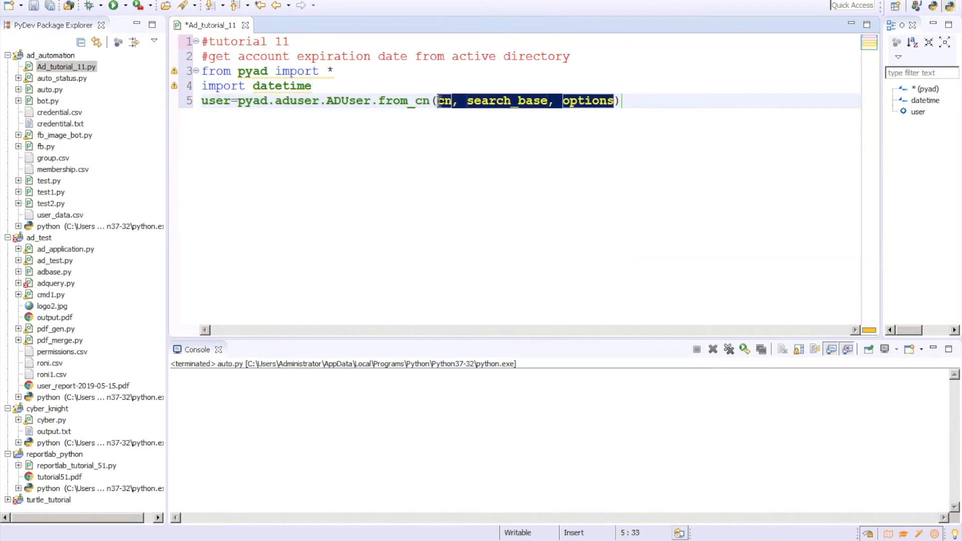
pyautogui.write('"aplamda"')
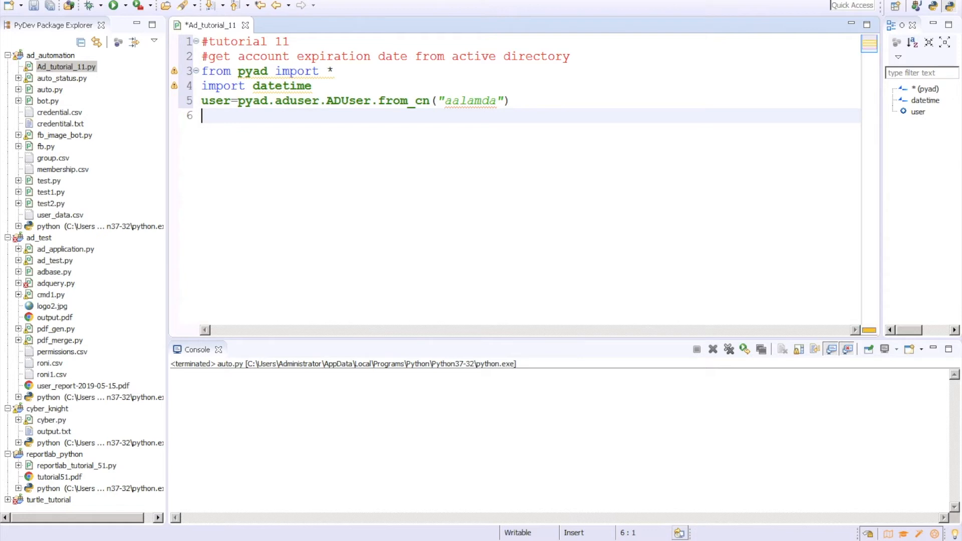
# Begin line 6 as expirationdate=user.get_attribute(" with an open quoted argument.
pyautogui.write('DATE')
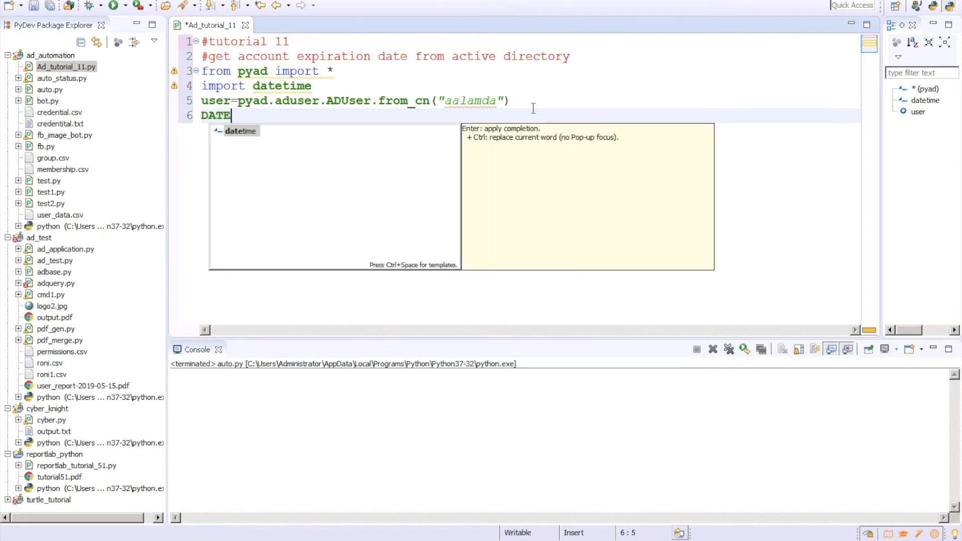
pyautogui.press('BackSpace')
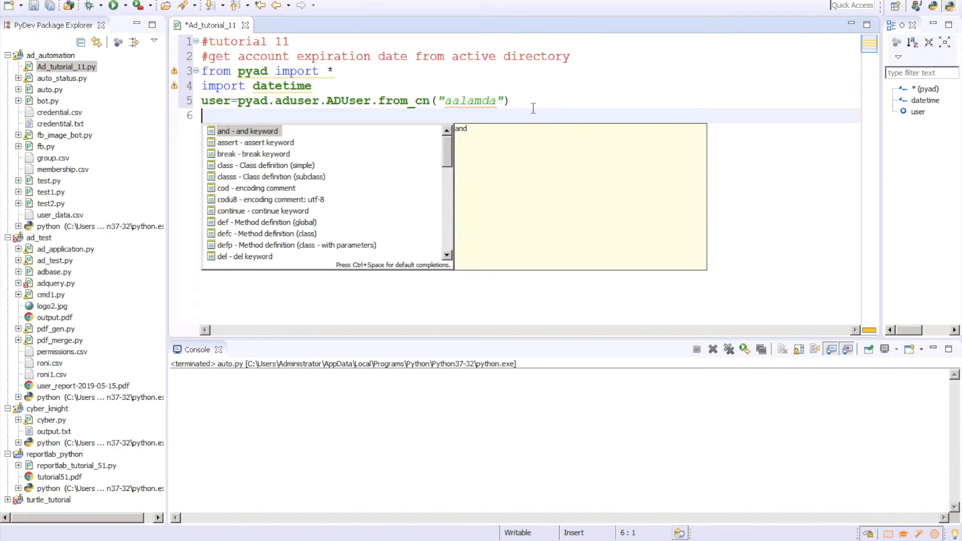
pyautogui.write('expiration')
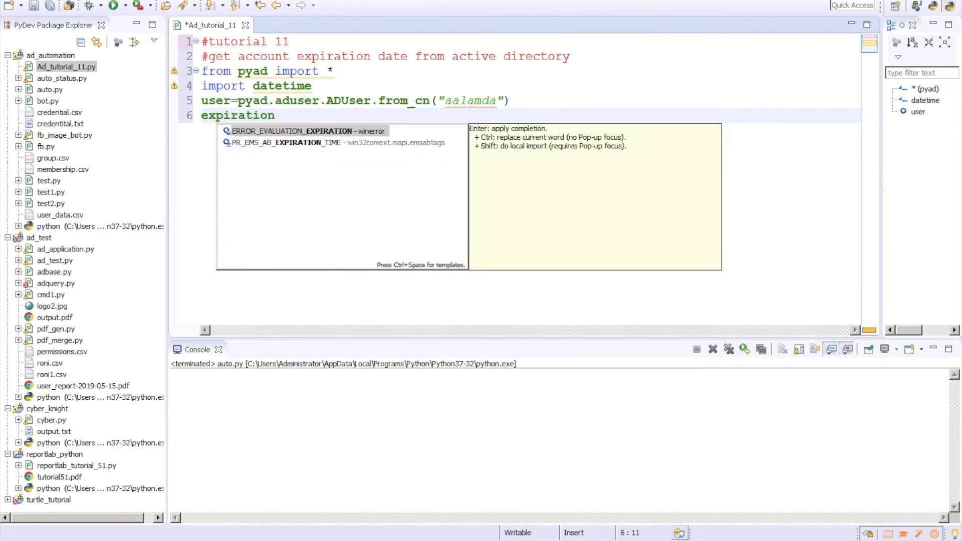
pyautogui.write('date=')
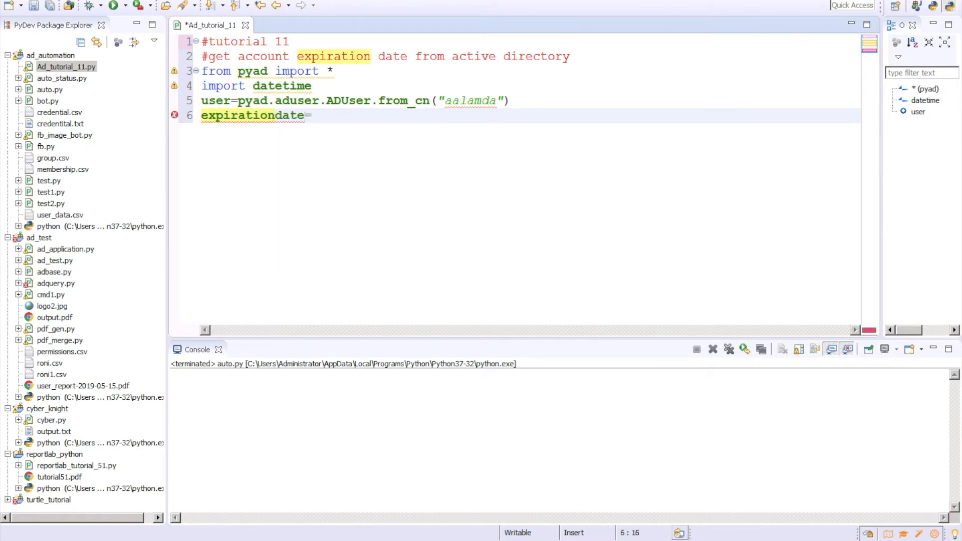
pyautogui.write('user')
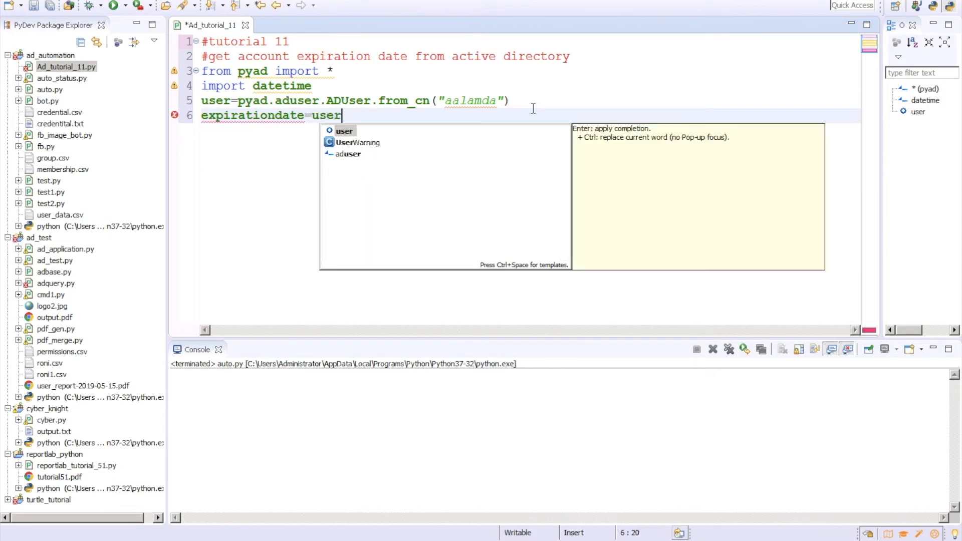
pyautogui.write('.get_attribute(attribute, always_return_list, source')
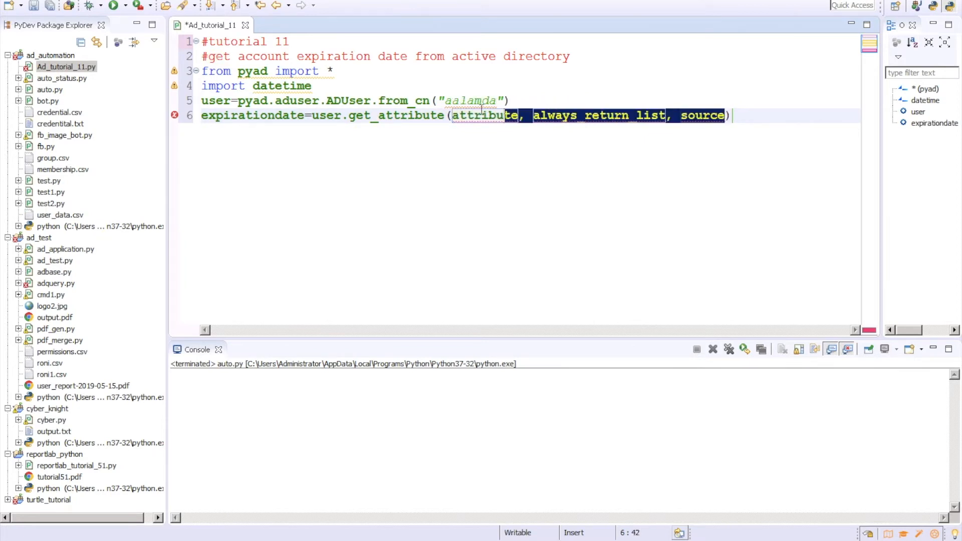
pyautogui.write('"')
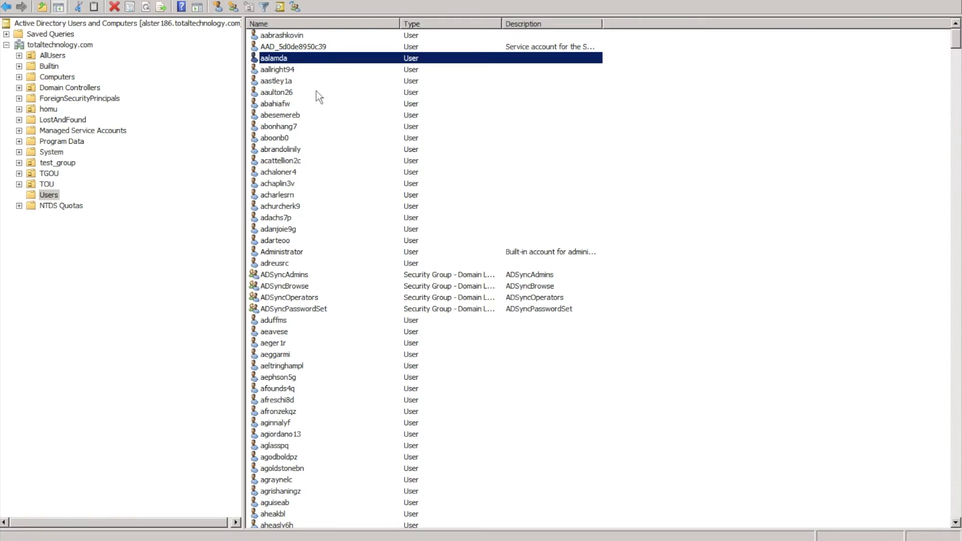
# Show aalamda's full attribute list in its Properties dialog.
pyautogui.doubleClick(274, 58)
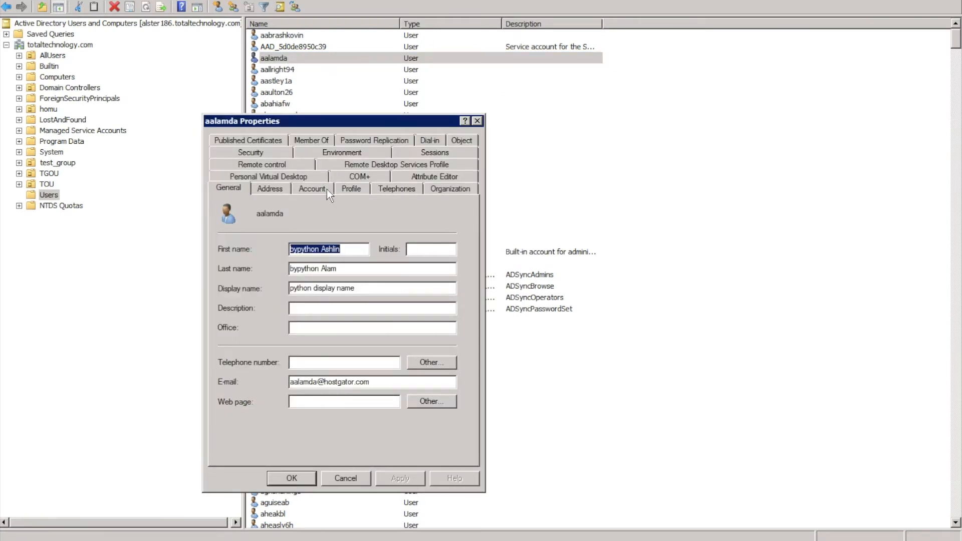
pyautogui.click(434, 177)
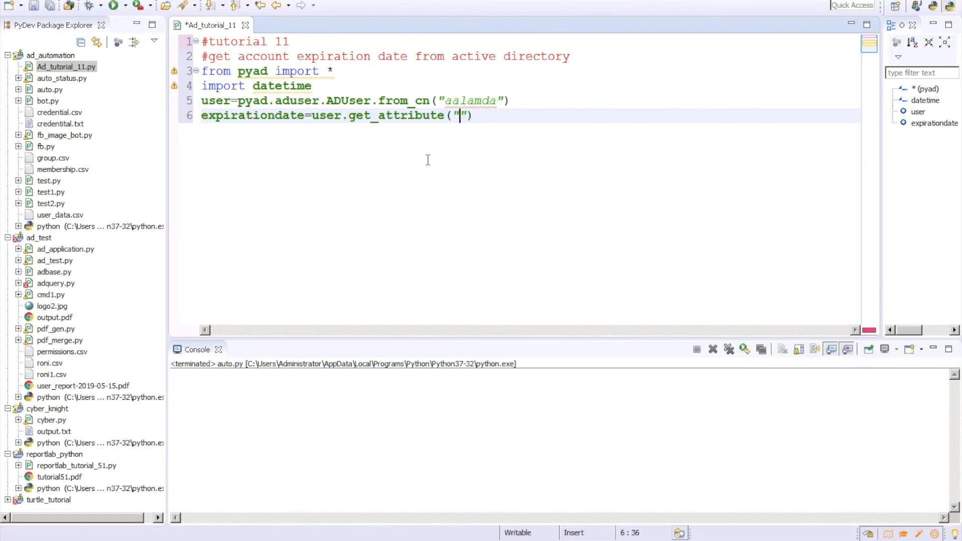
# Request "accountExpires" in get_attribute and add print(expirationdate) on line 7.
pyautogui.write('accountExpires')
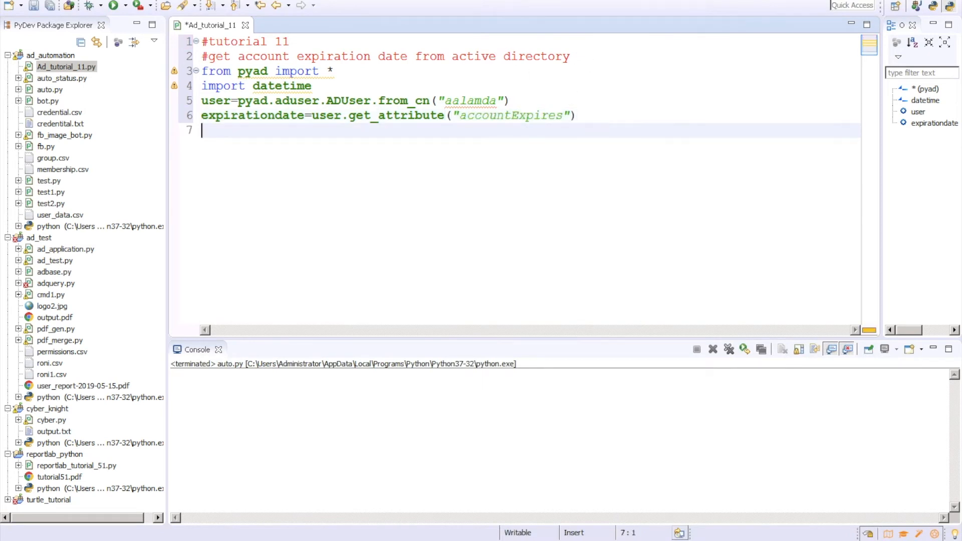
pyautogui.write('print')
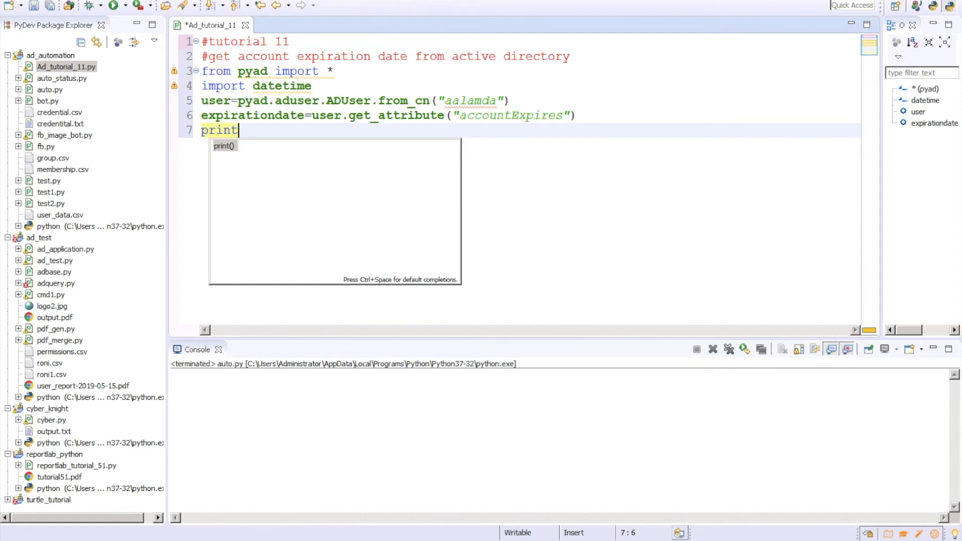
pyautogui.write('(expirationdate')
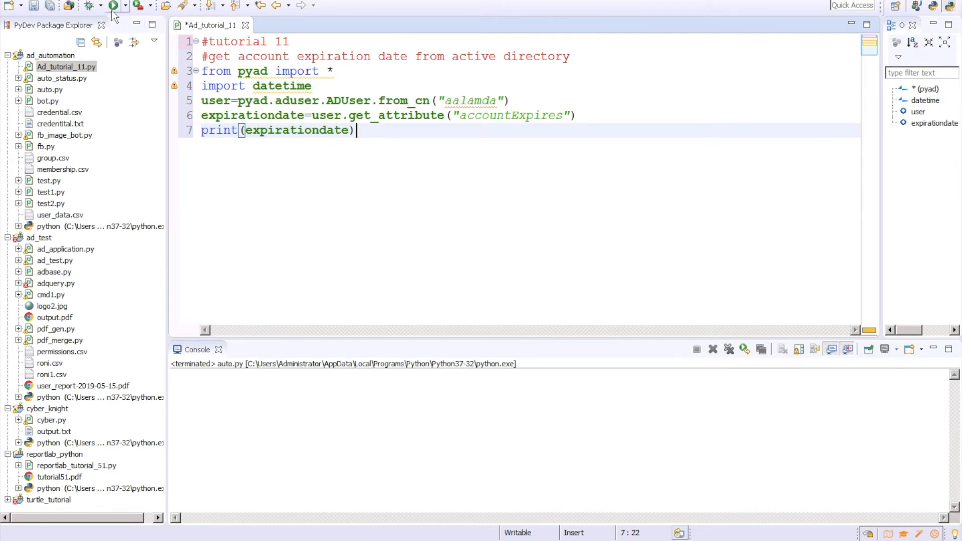
# Run Ad_tutorial_11.py as a Python Run.
pyautogui.click(114, 5)
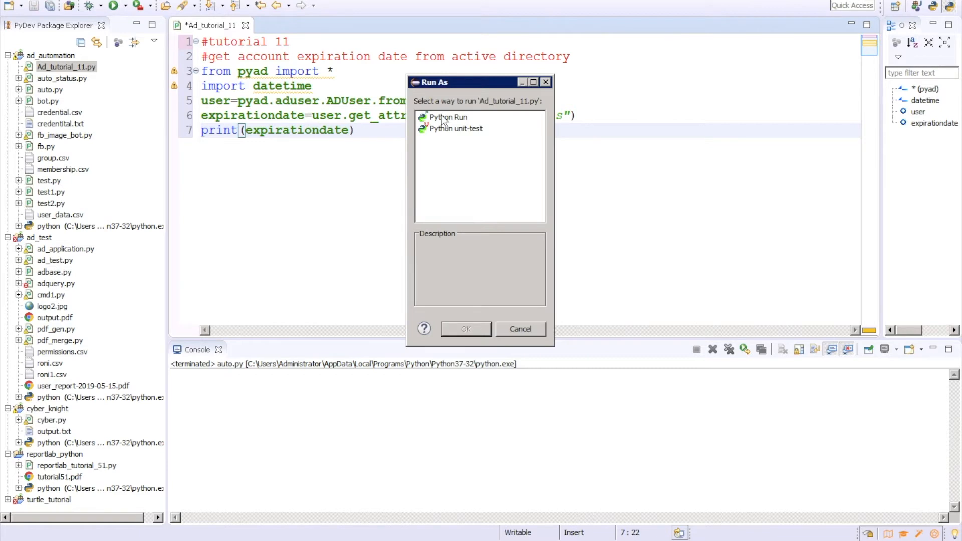
pyautogui.click(465, 329)
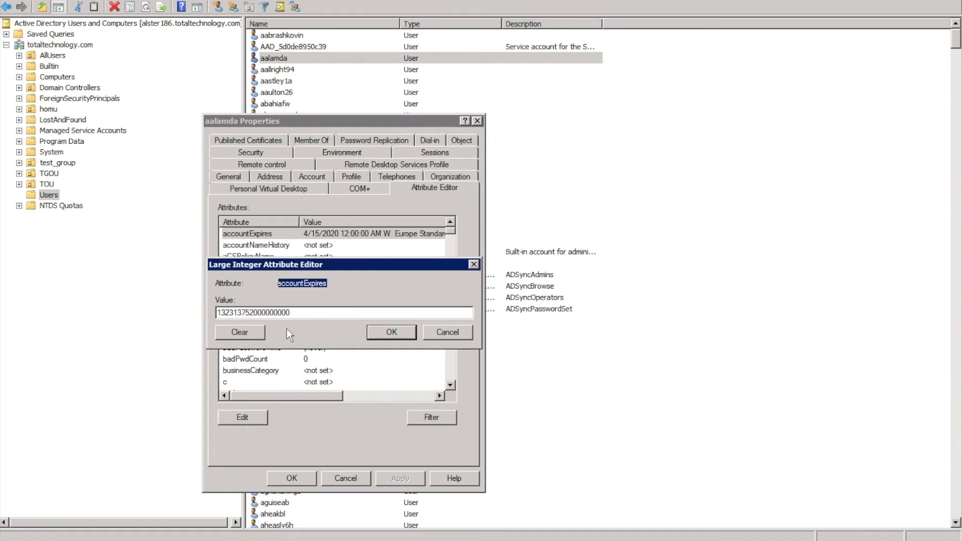
pyautogui.tripleClick(252, 313)
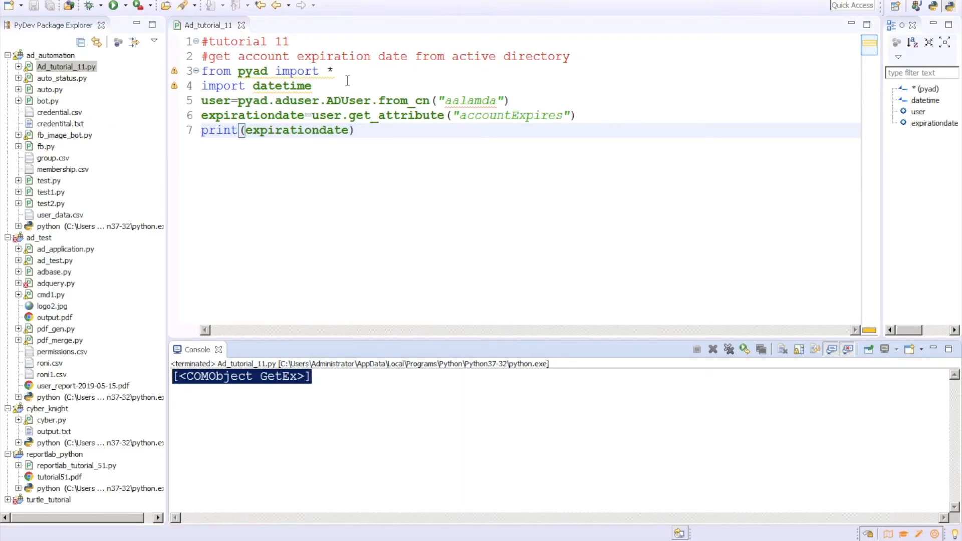
# Insert 'from pyad.pyadutils import *' as a new line 4 via autocomplete.
pyautogui.press('Return')
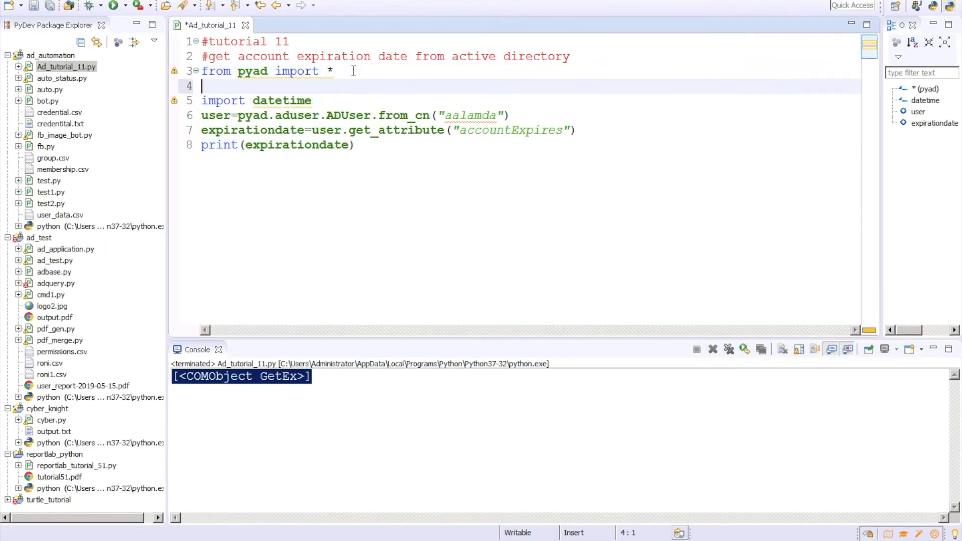
pyautogui.write('from')
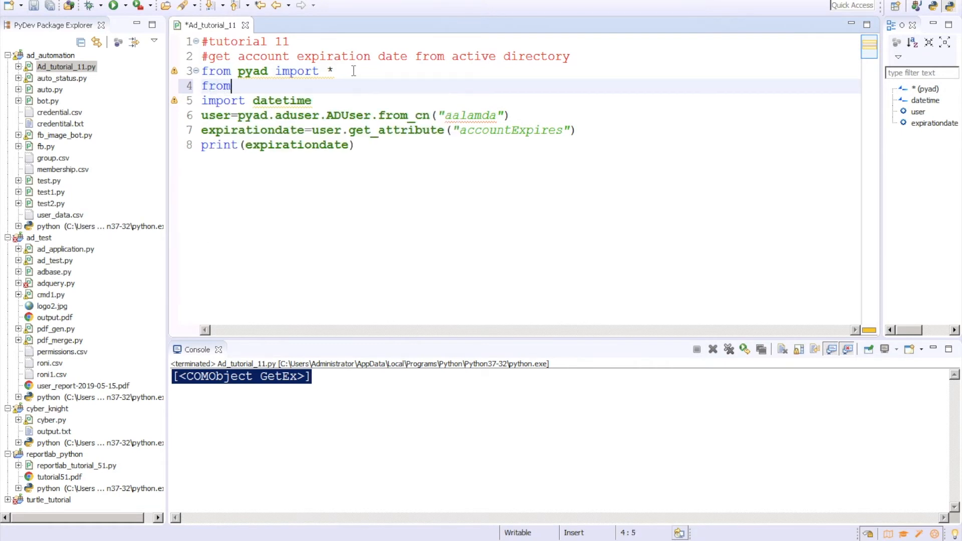
pyautogui.write('pyad')
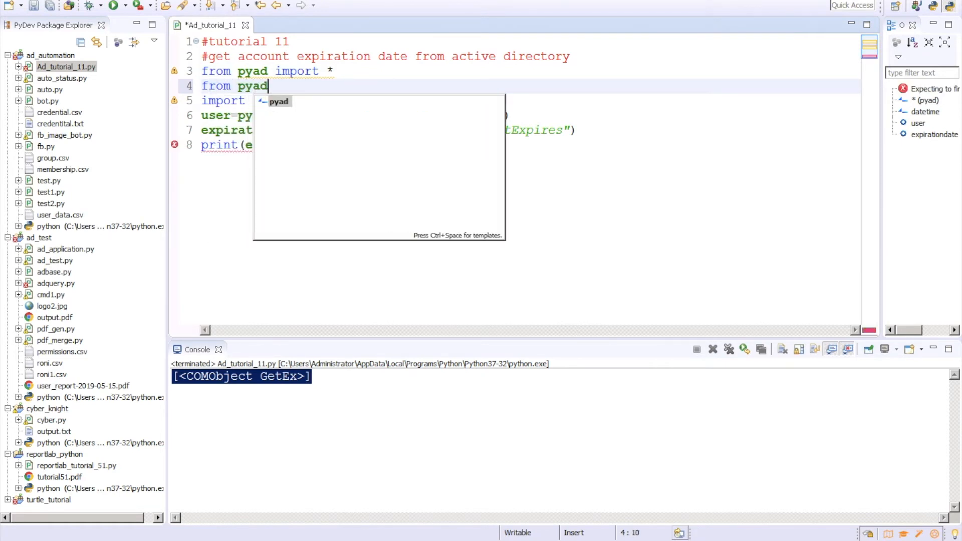
pyautogui.write('.ad')
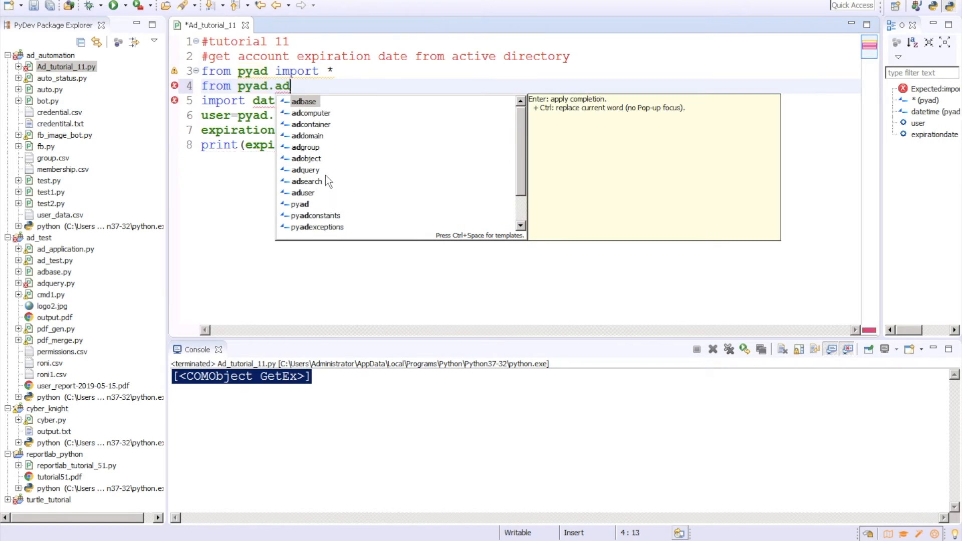
pyautogui.scroll(-3)
pyautogui.write('pyadutils import')
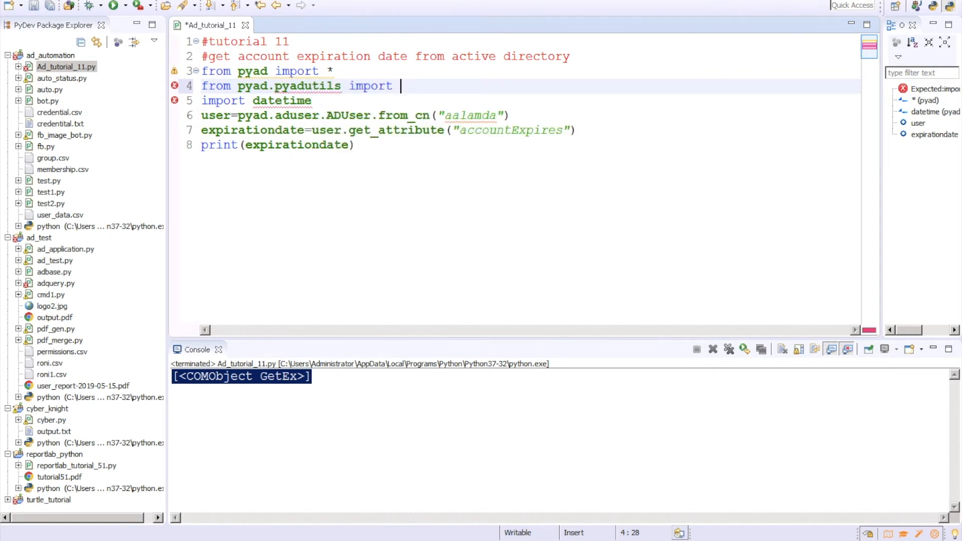
pyautogui.write('*')
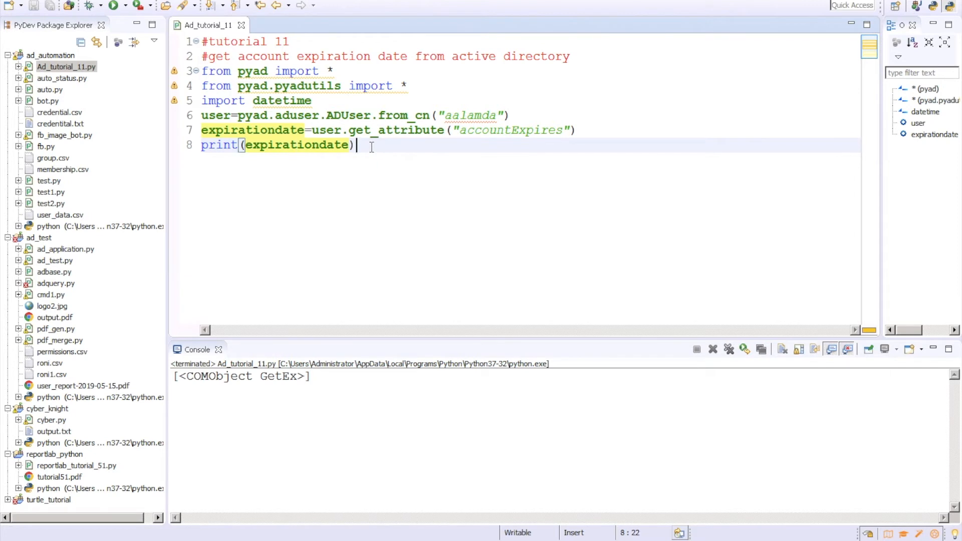
# Wrap user.get_attribute("accountExpires") in pyad.pyadutils.convert_datetime() on line 7, replacing adsi_time_com_obj.
pyautogui.click(312, 129)
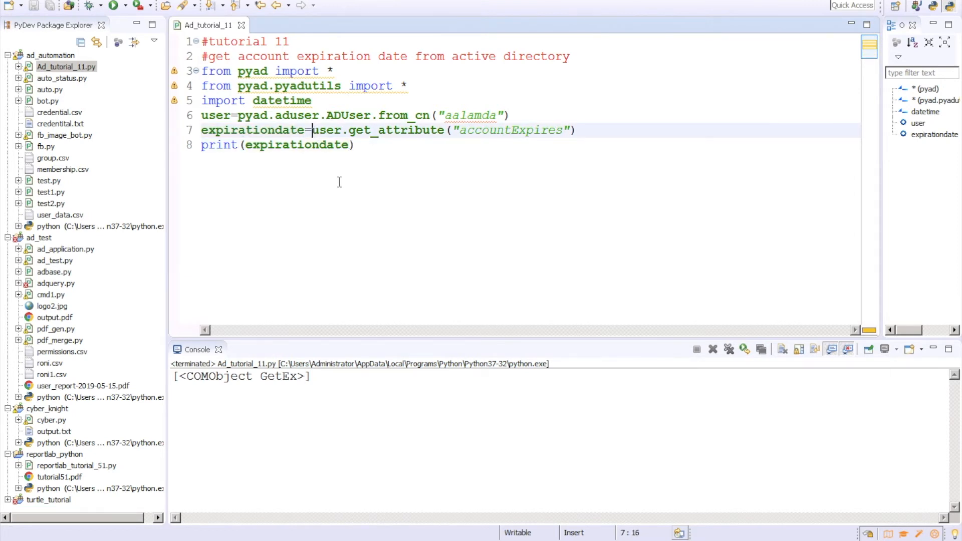
pyautogui.write('pyad.ad')
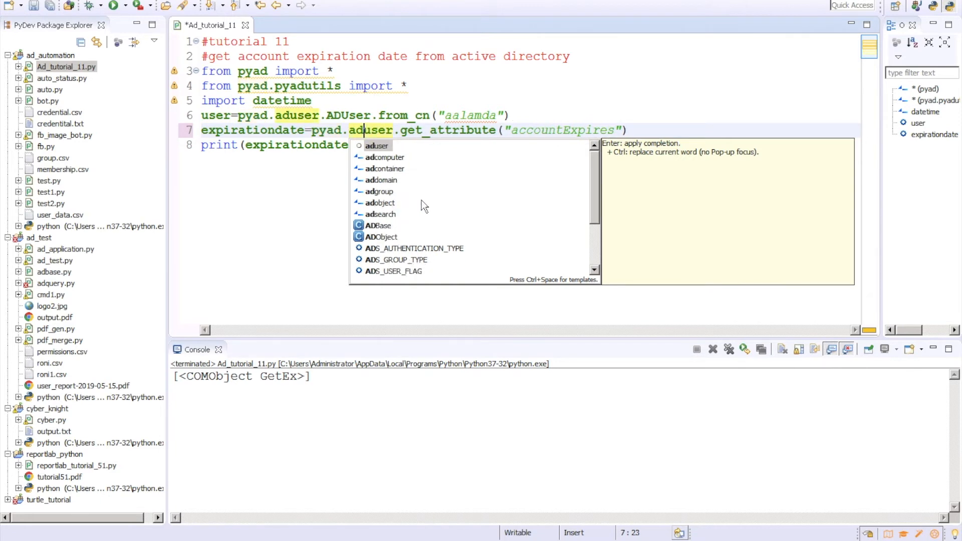
pyautogui.scroll(-3)
pyautogui.write('pyadutils.')
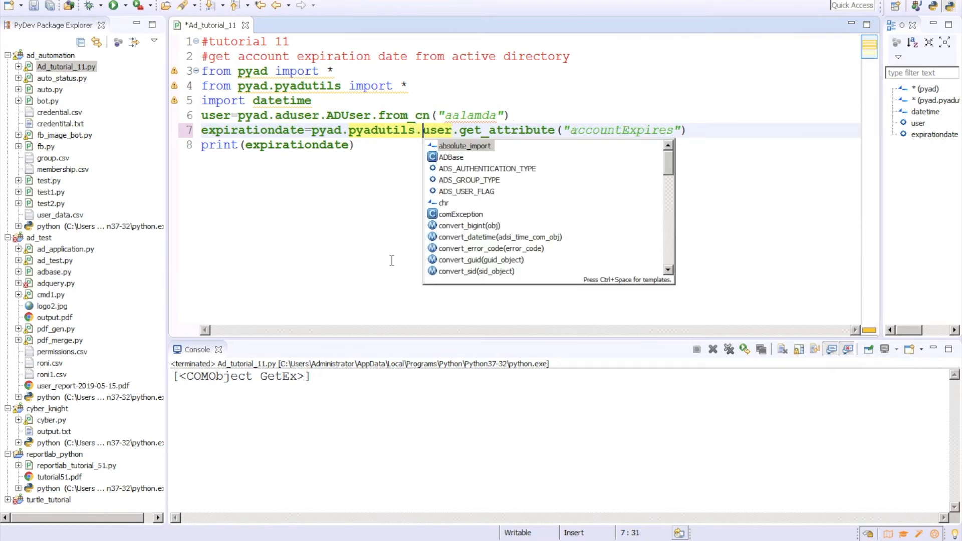
pyautogui.moveTo(466, 245)
pyautogui.write('convert_datetime(adsi_time_com_obj')
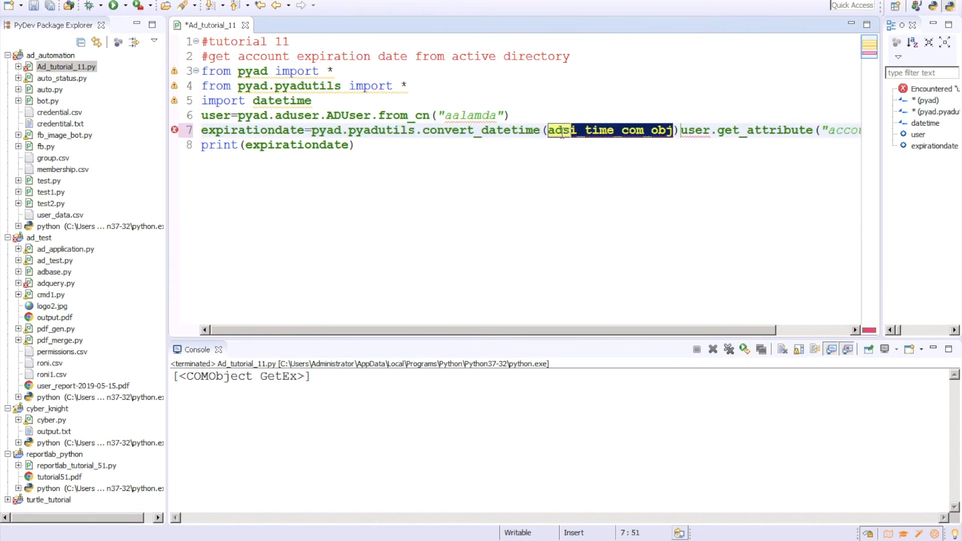
pyautogui.press('Delete')
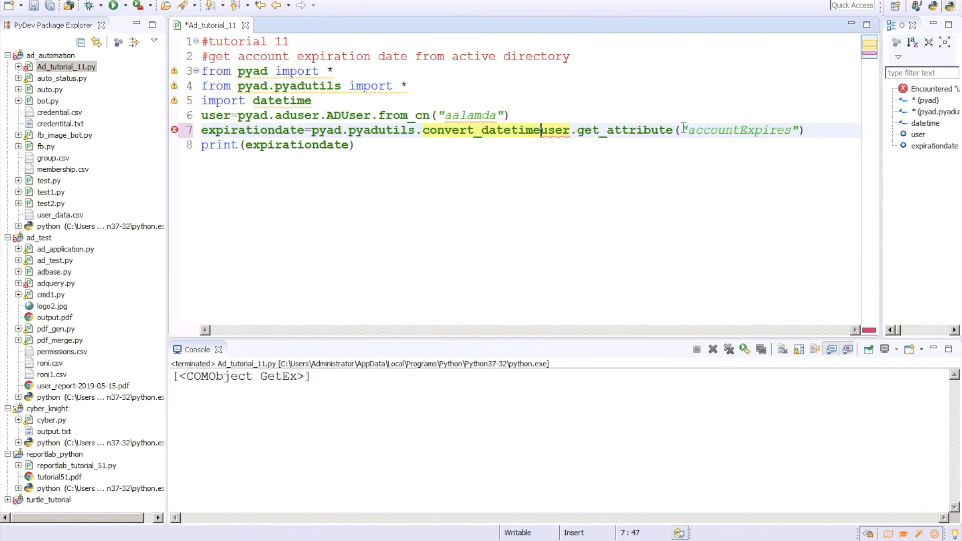
pyautogui.moveTo(641, 161)
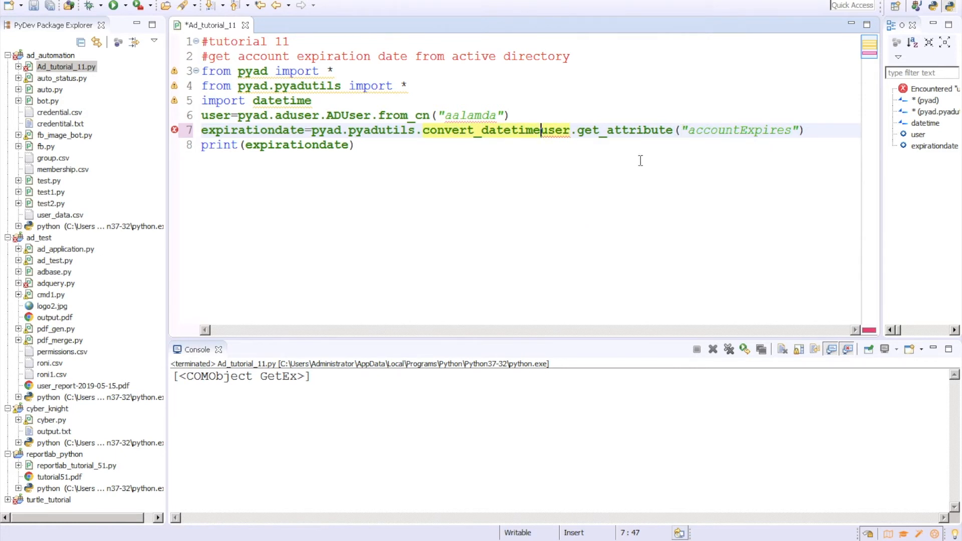
pyautogui.write('(')
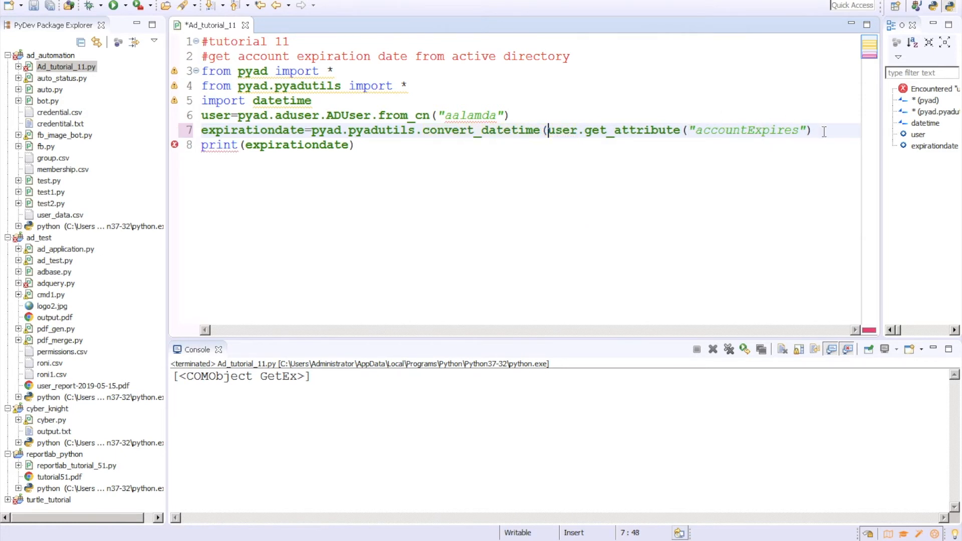
pyautogui.click(814, 130)
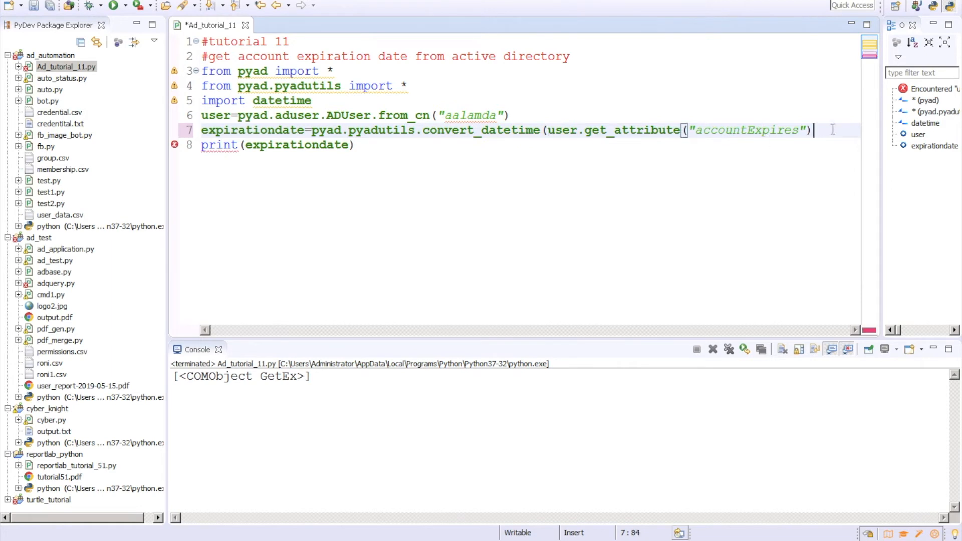
pyautogui.write(')')
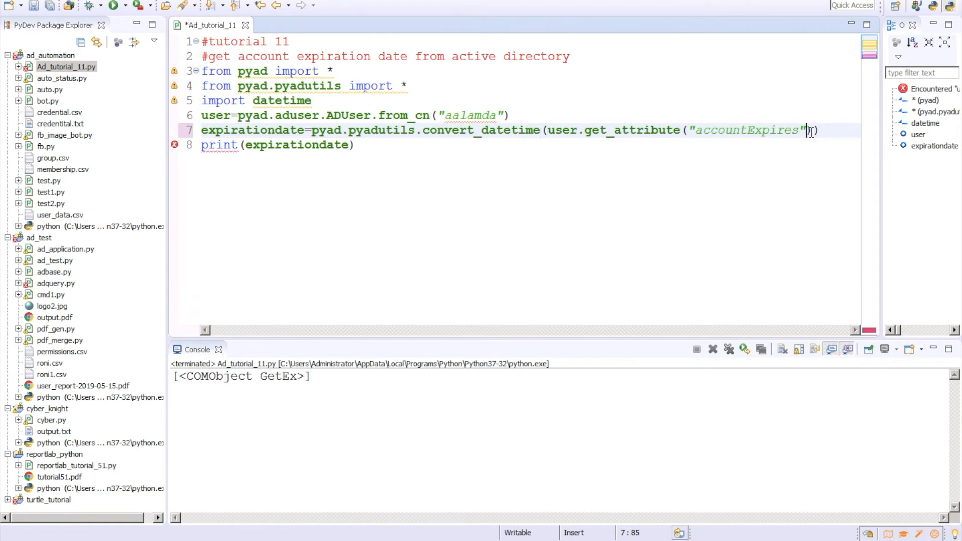
pyautogui.moveTo(805, 131); pyautogui.dragTo(548, 130)
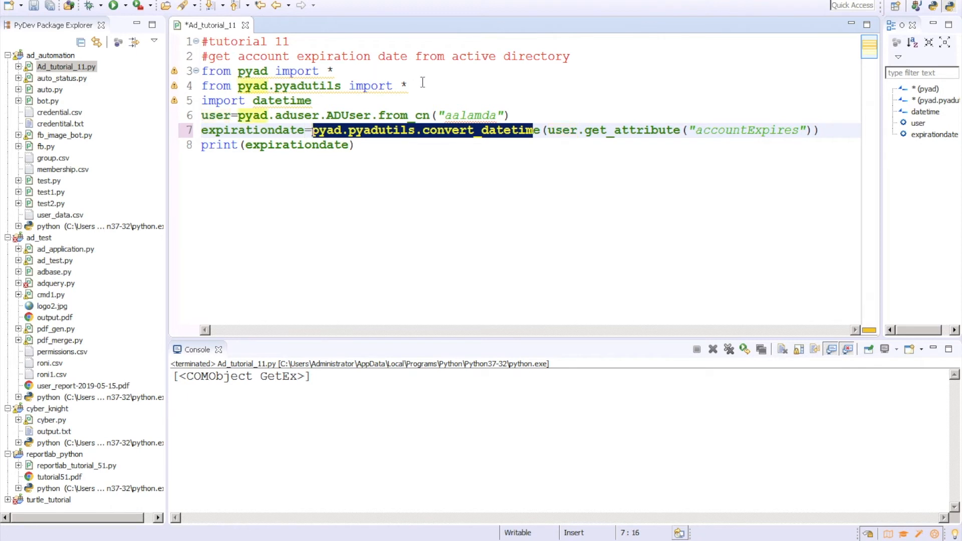
pyautogui.moveTo(252, 86)
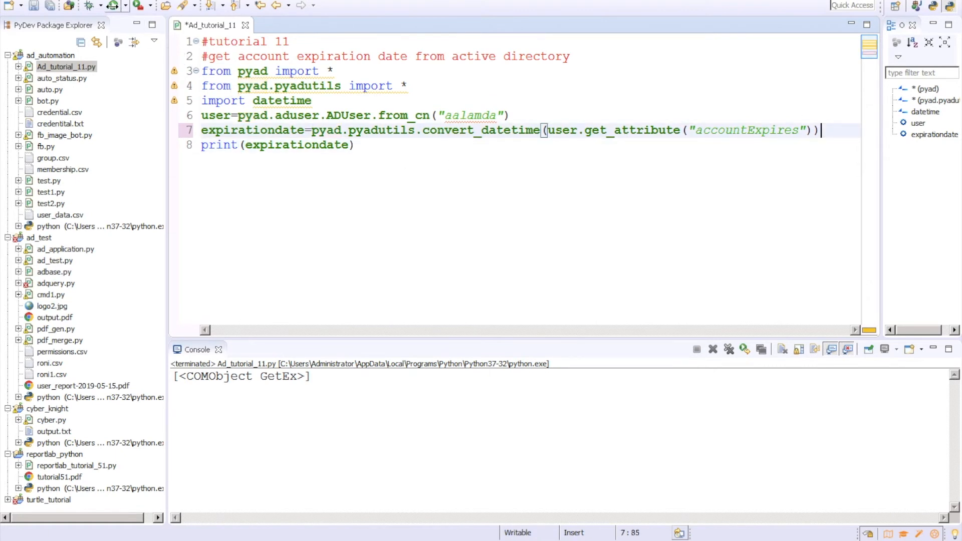
# Run the script, hit the 'highpart' AttributeError, and add a false argument after "accountExpires" in get_attribute.
pyautogui.click(118, 5)
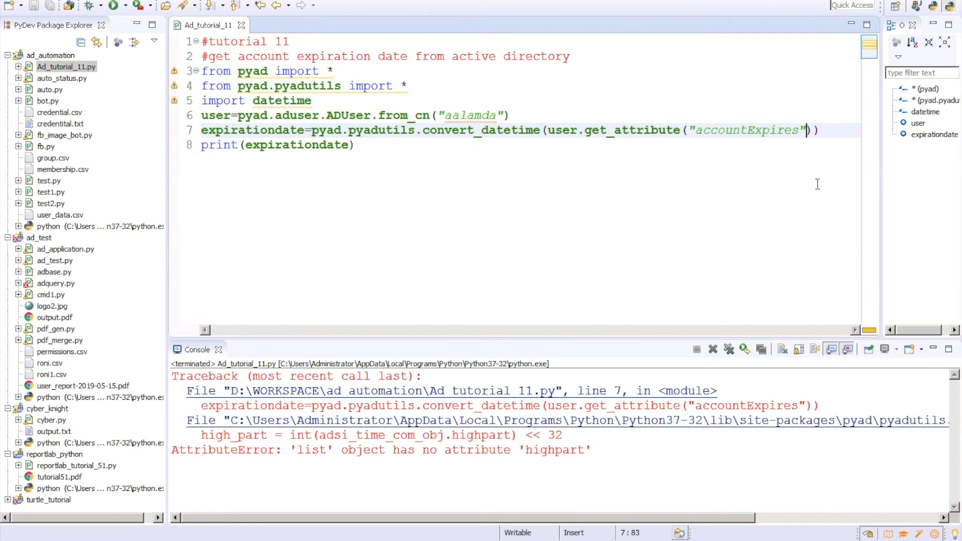
pyautogui.write(',fa;')
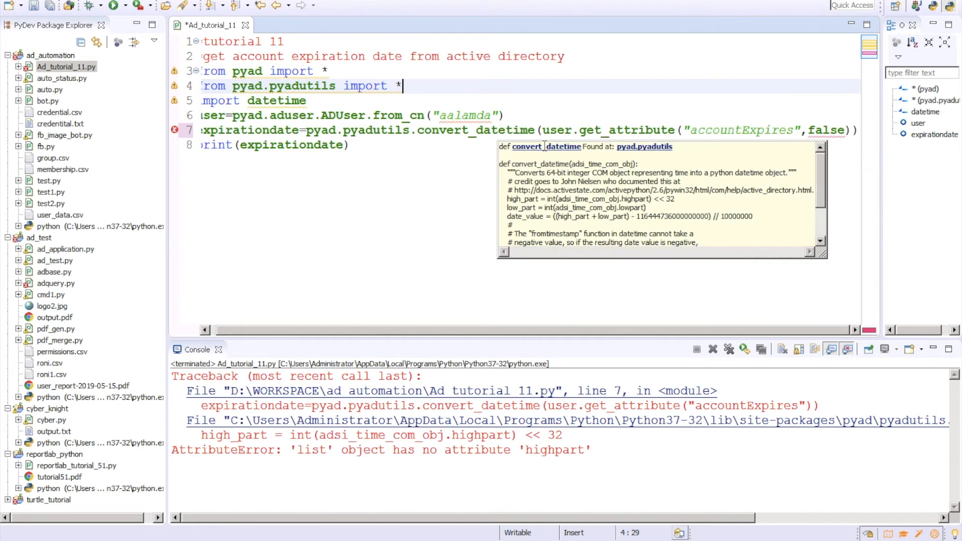
pyautogui.moveTo(555, 156)
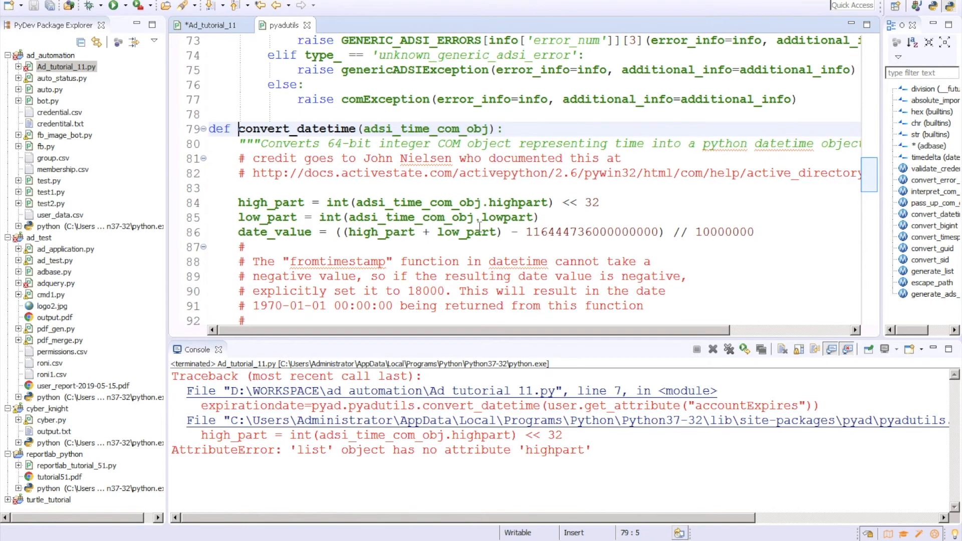
# Review convert_datetime reading highpart and lowpart in pyadutils, then return to Ad_tutorial_11.py.
pyautogui.scroll(-3)
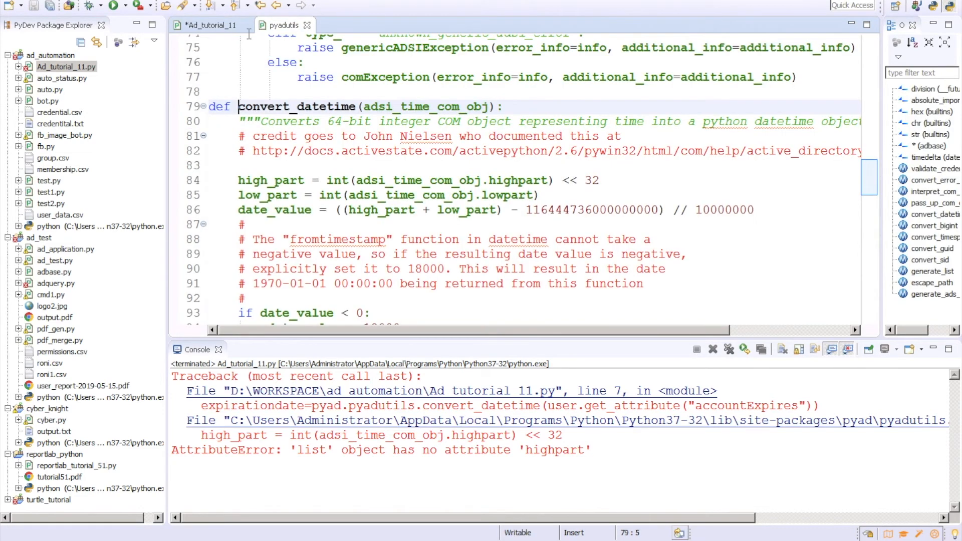
pyautogui.click(212, 24)
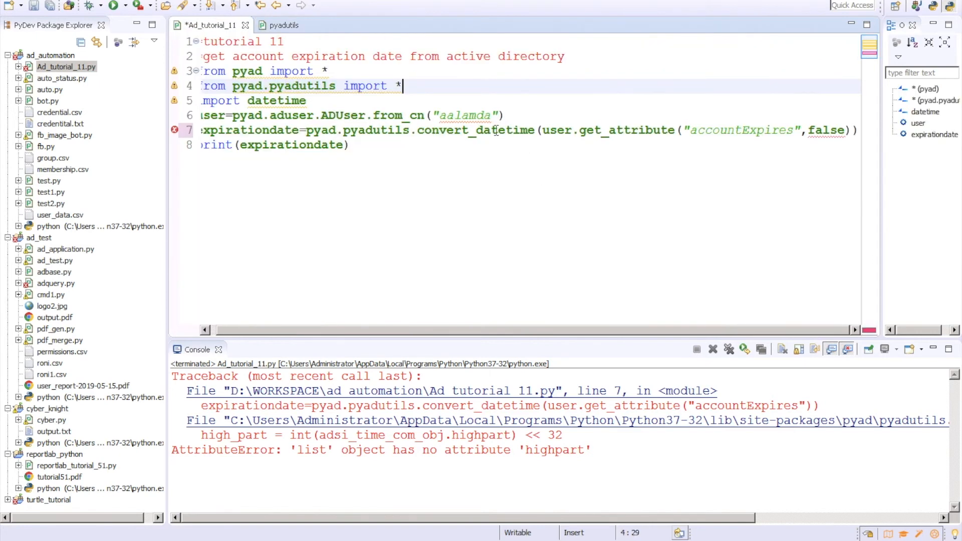
pyautogui.moveTo(491, 131)
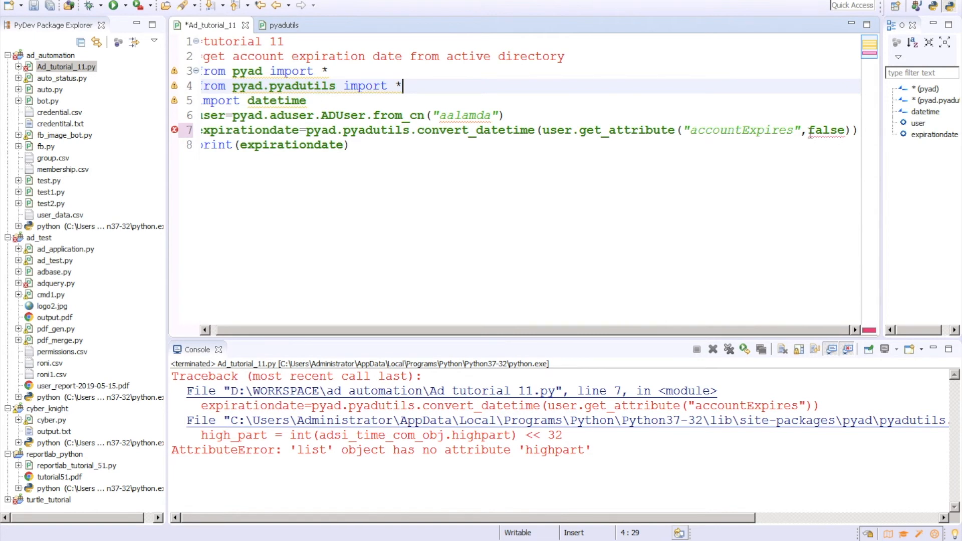
pyautogui.doubleClick(830, 131)
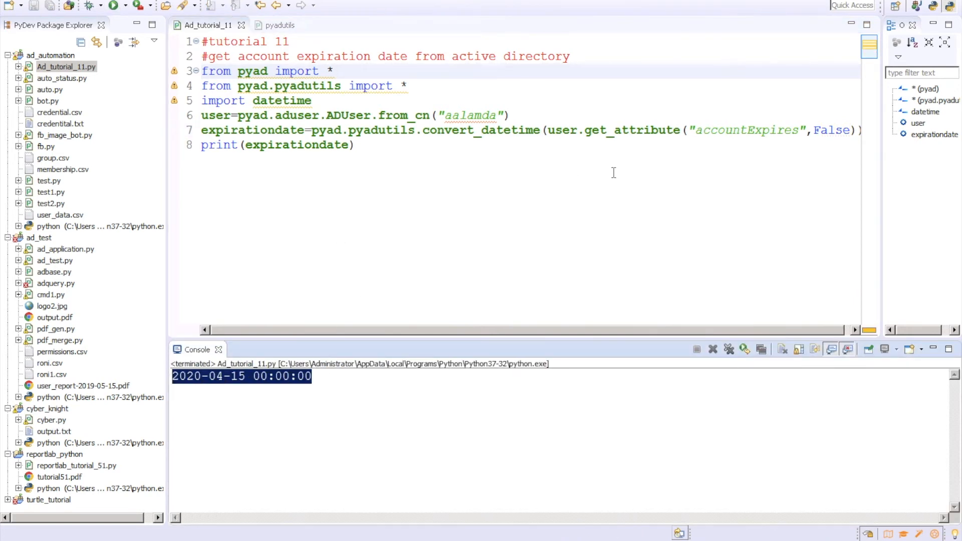
pyautogui.moveTo(549, 220)
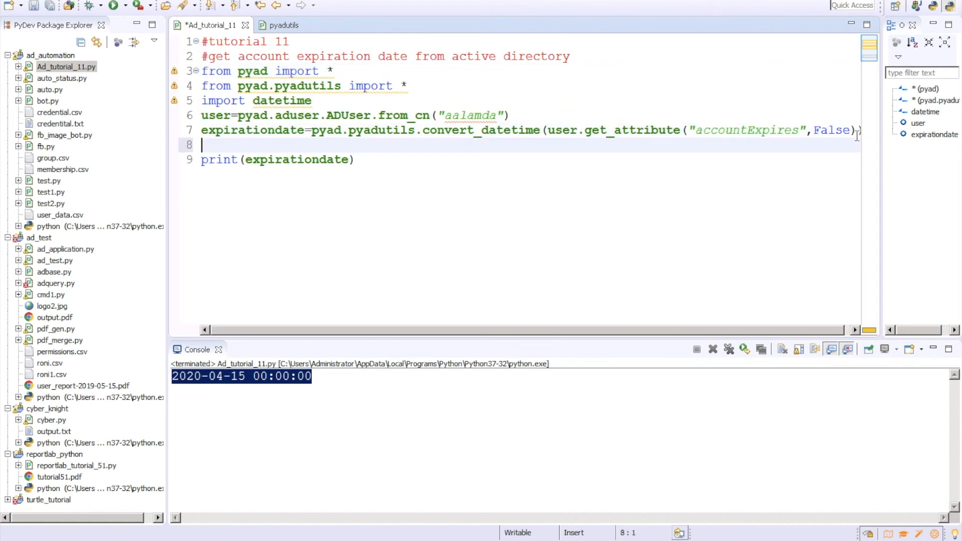
# Add a new 'user.' line and pick get_last_login from autocomplete, opening its source in adobject.
pyautogui.write('ue')
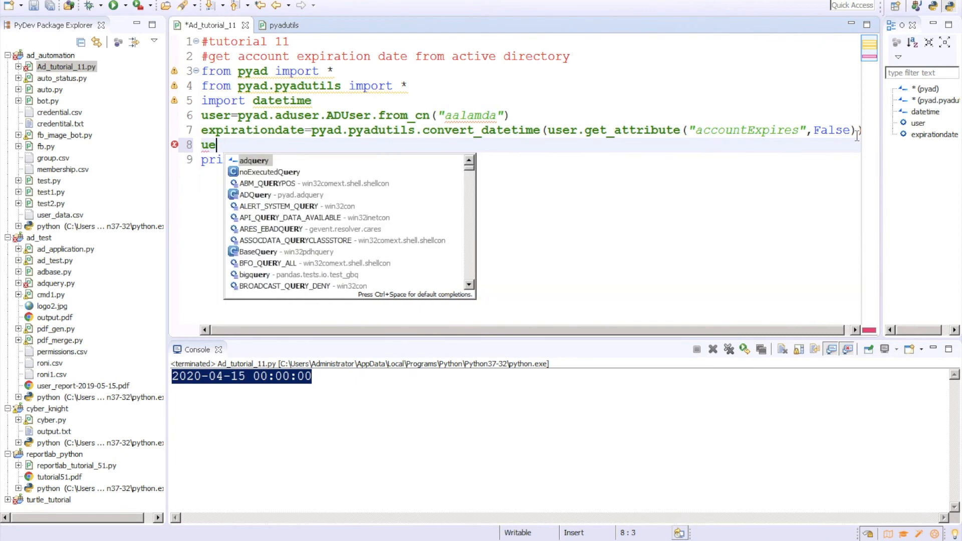
pyautogui.write('ser.')
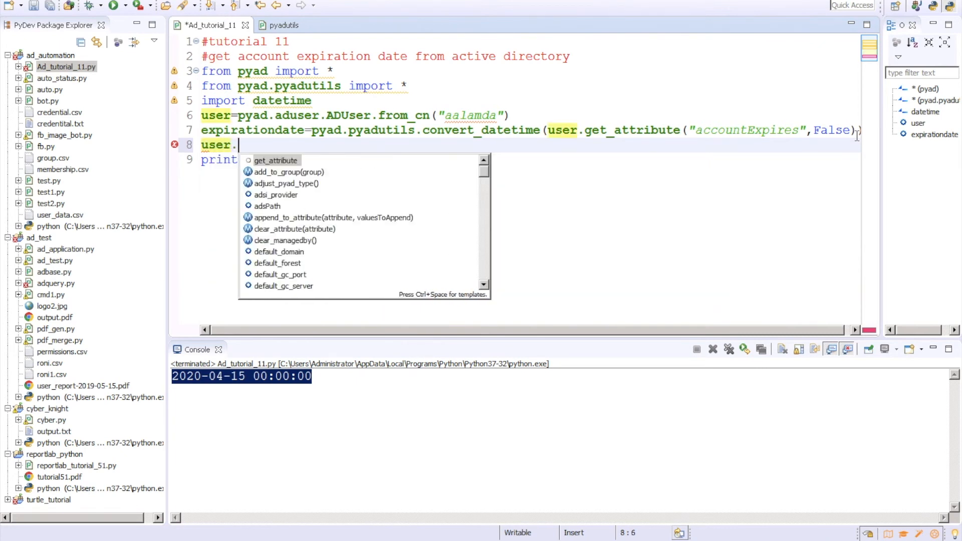
pyautogui.moveTo(479, 238)
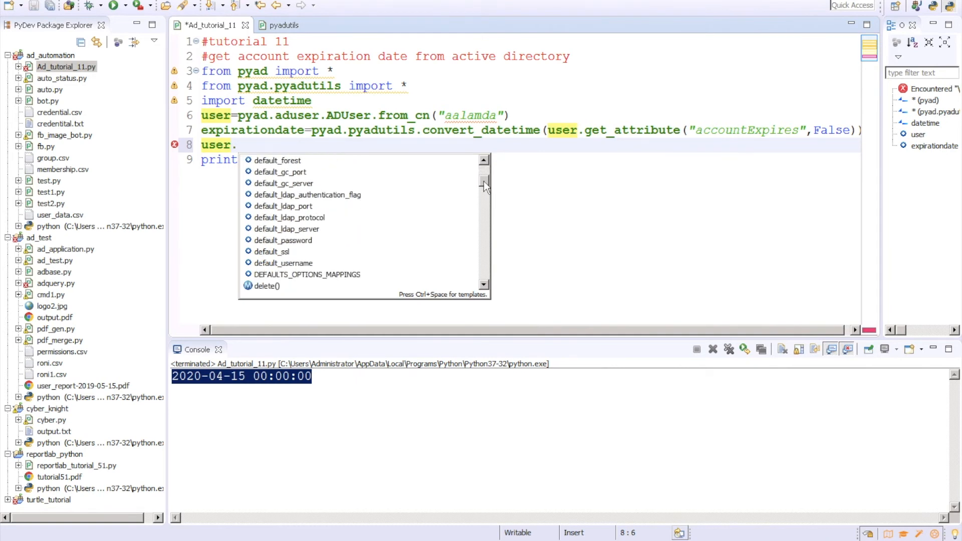
pyautogui.scroll(-3)
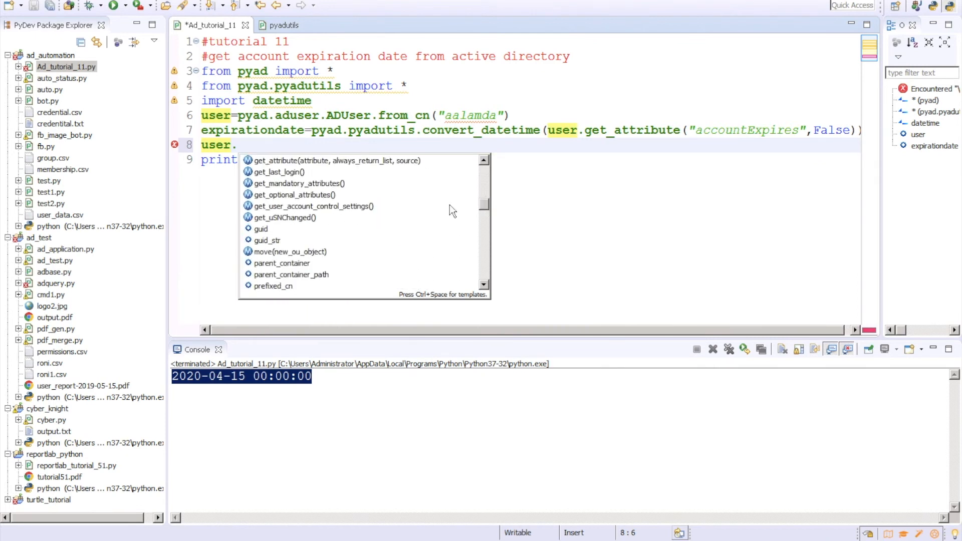
pyautogui.doubleClick(278, 172)
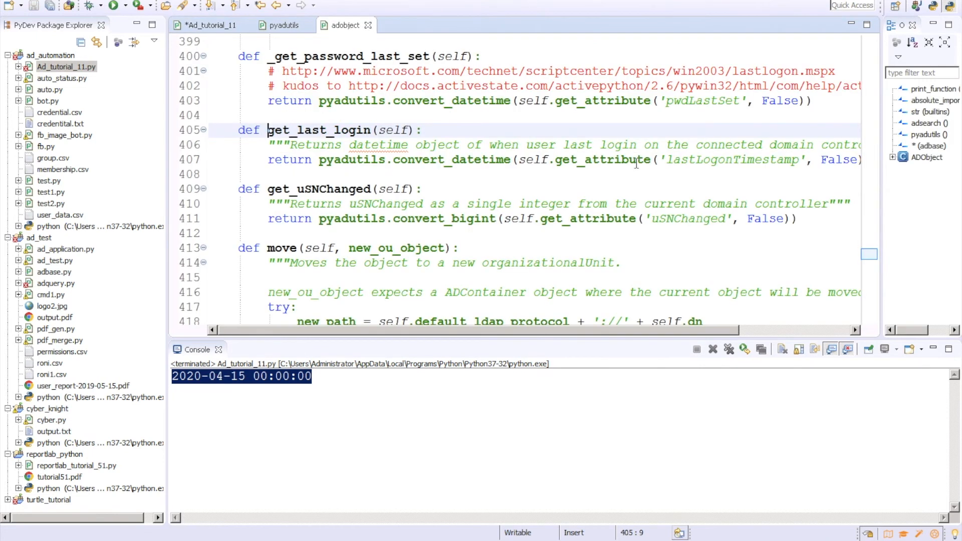
# Confirm get_last_login passes False to pyadutils.convert_datetime, then return to Ad_tutorial_11.py.
pyautogui.doubleClick(352, 159)
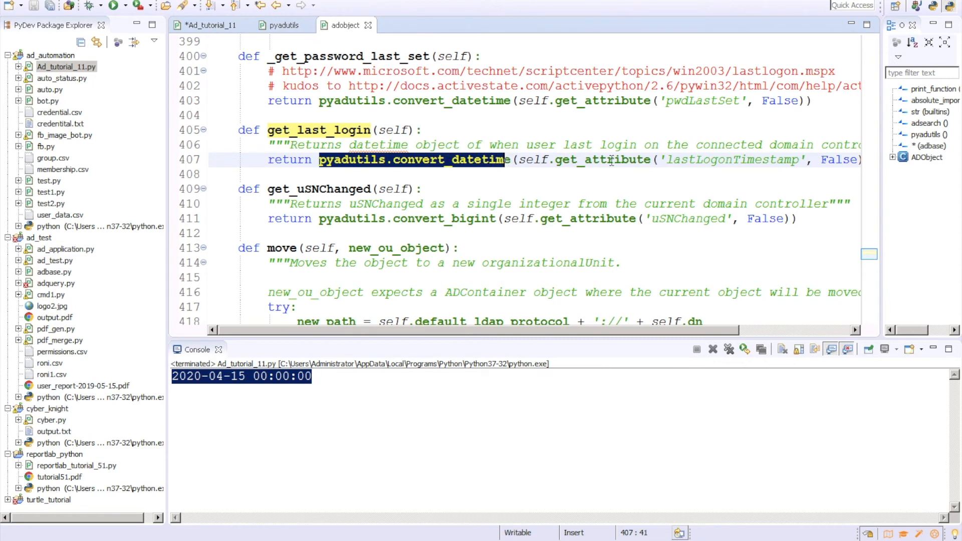
pyautogui.hscroll(3)
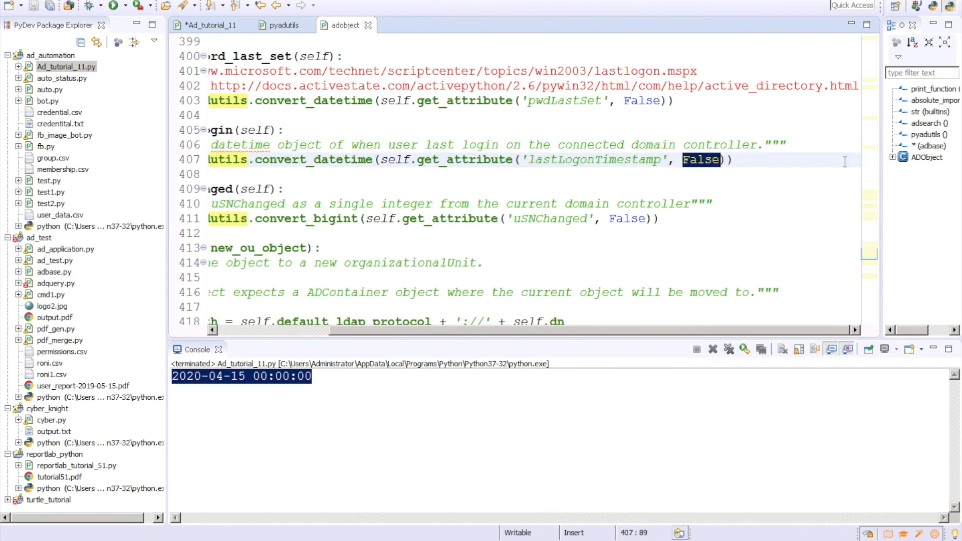
pyautogui.click(208, 25)
pyautogui.write('user.get_last_login()')
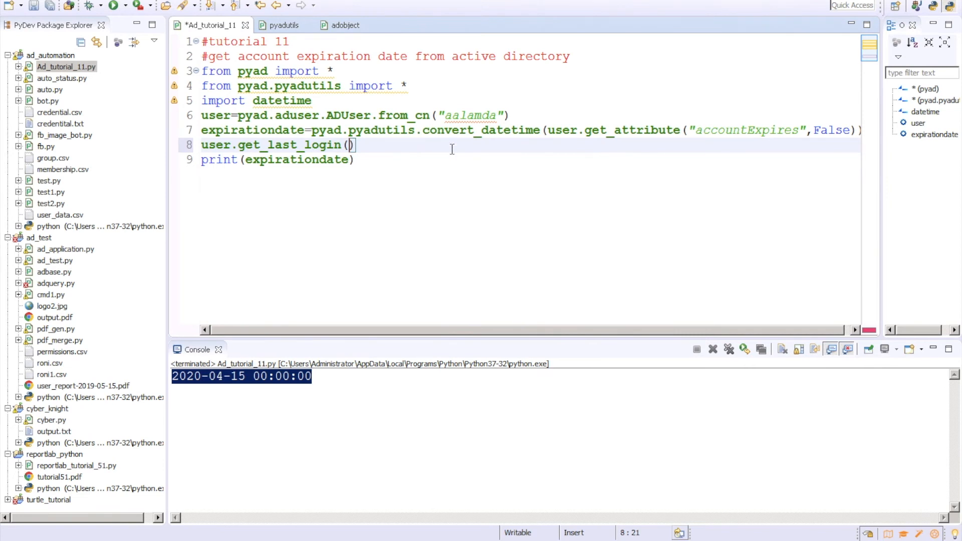
pyautogui.moveTo(674, 131)
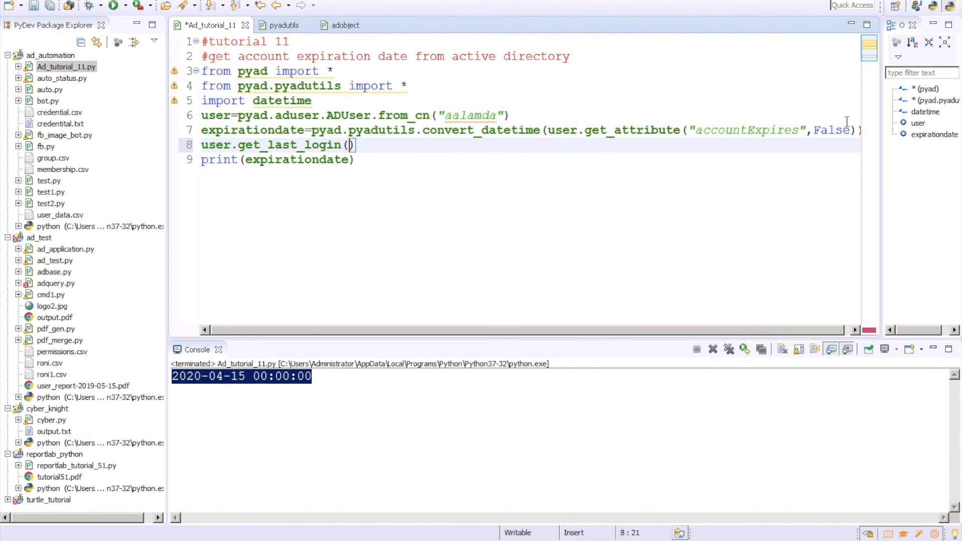
# Select and delete user.get_last_login() on line 8, leaving the line blank.
pyautogui.doubleClick(832, 130)
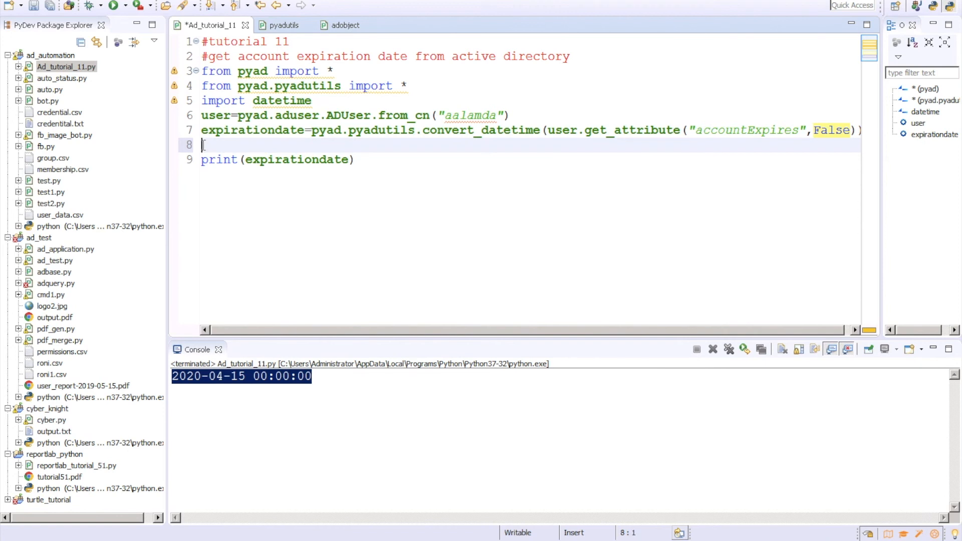
# Remove the blank line so the script ends with print(expirationdate) on line 8, then review the code.
pyautogui.press('BackSpace')
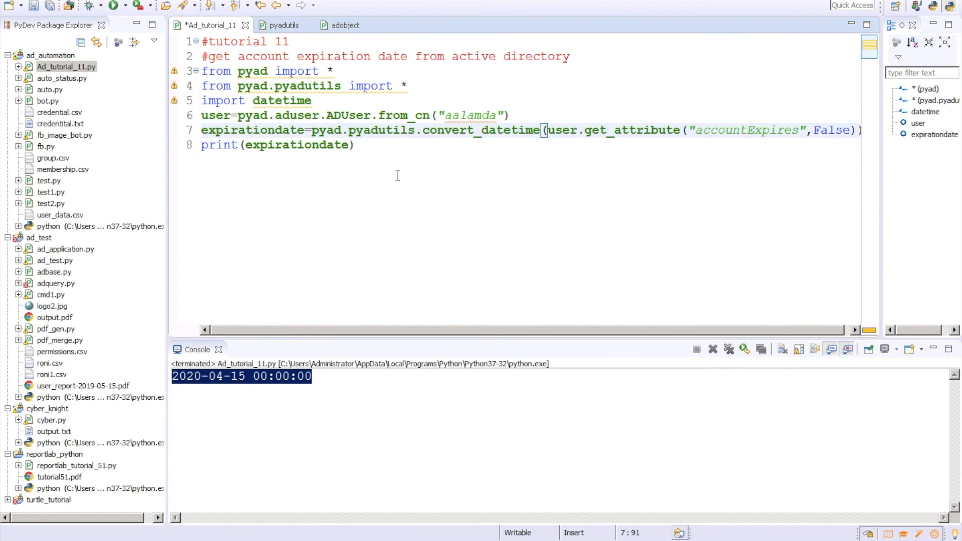
pyautogui.moveTo(534, 200)
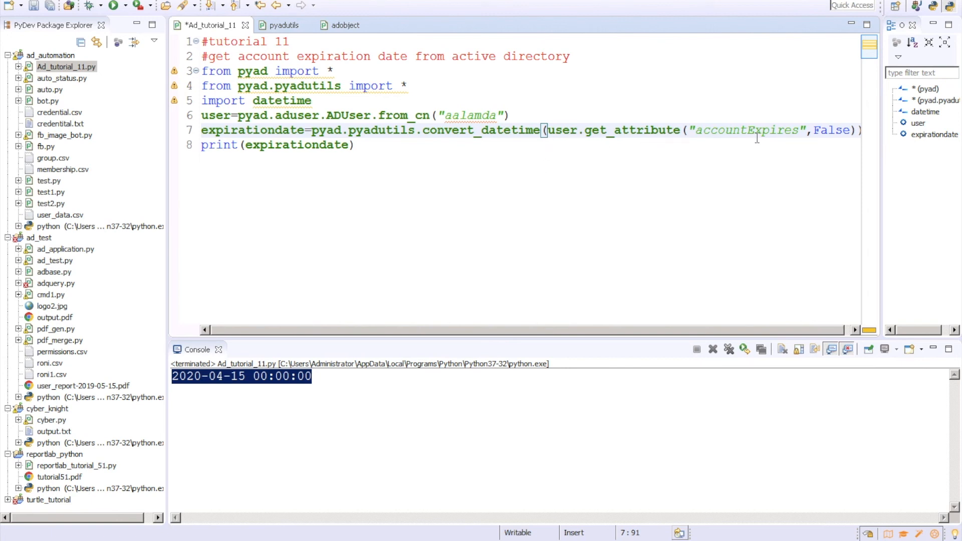
pyautogui.doubleClick(747, 131)
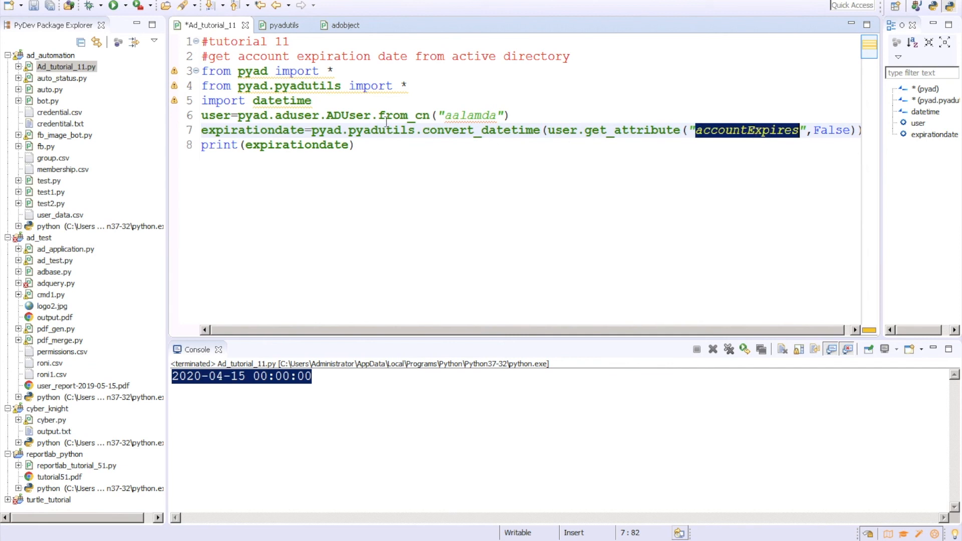
pyautogui.press('ctrl+a')
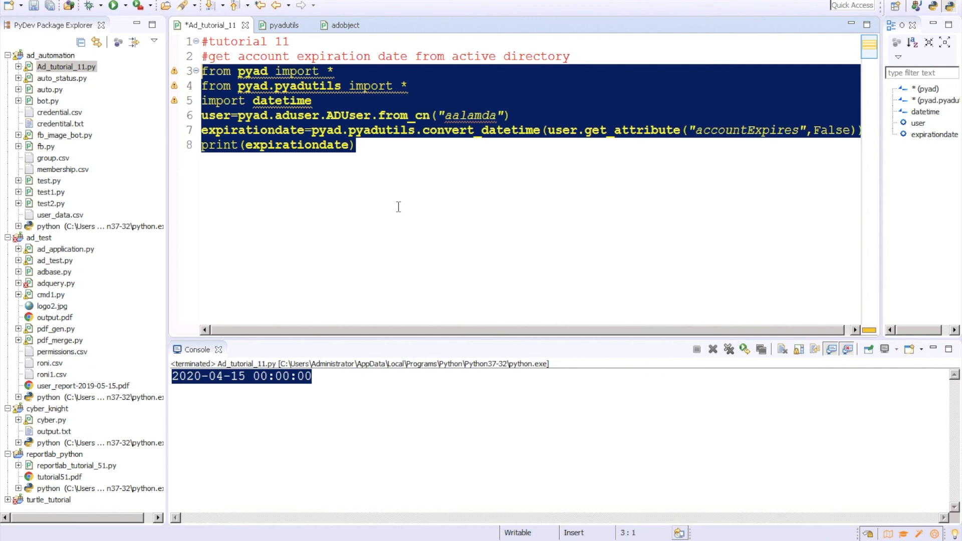
pyautogui.click(356, 145)
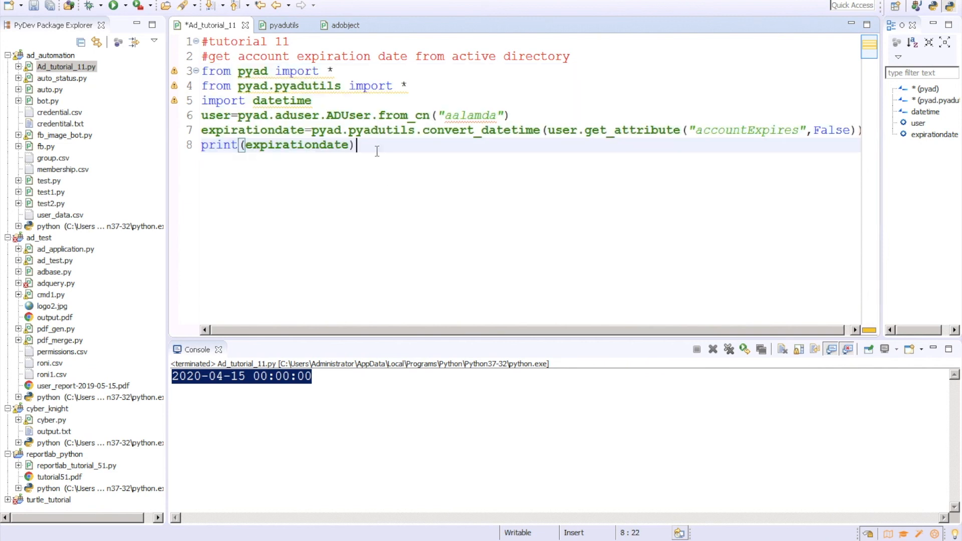